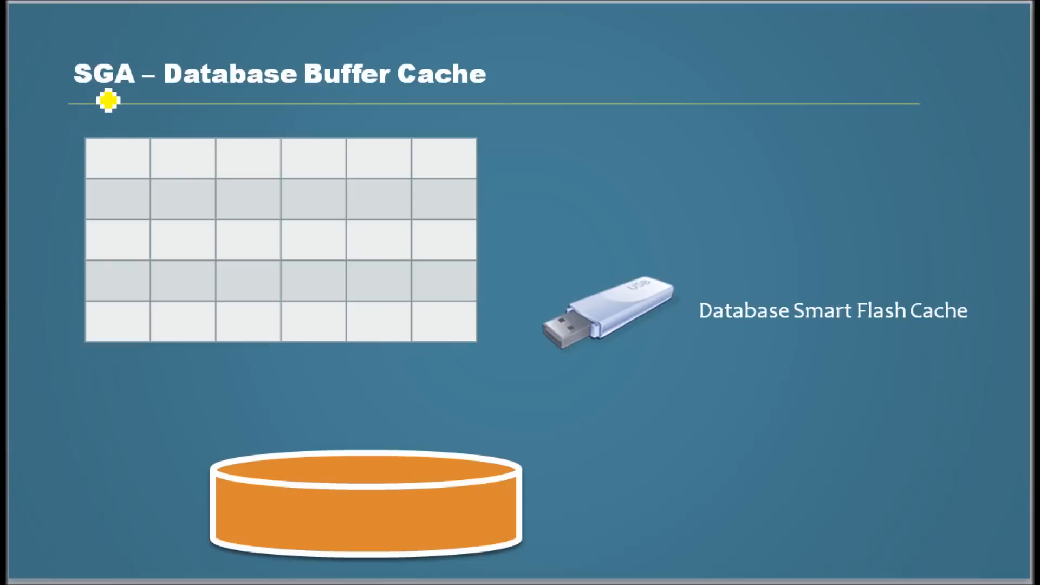
mouse_move(123, 101)
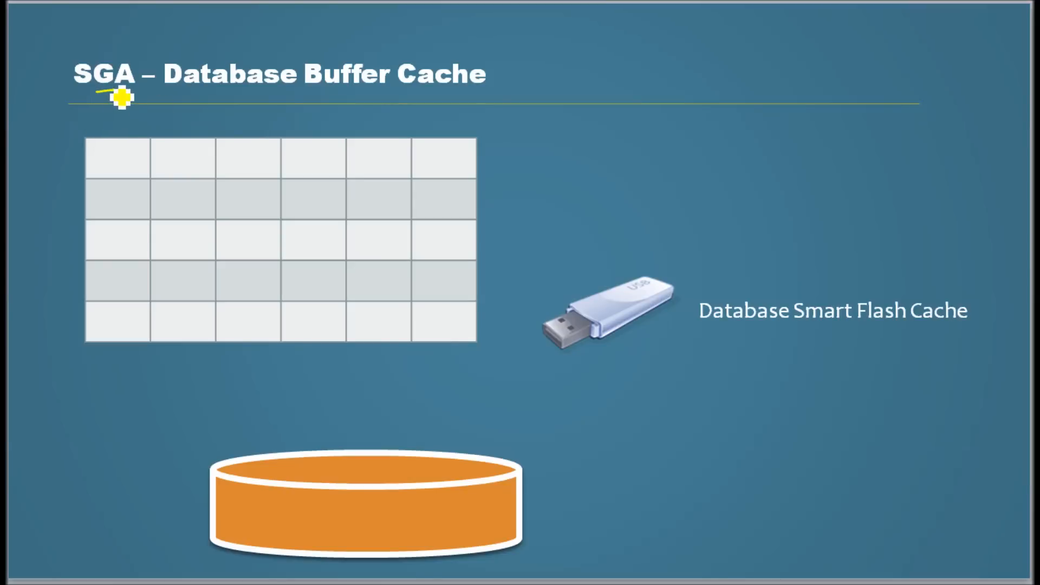
mouse_move(227, 479)
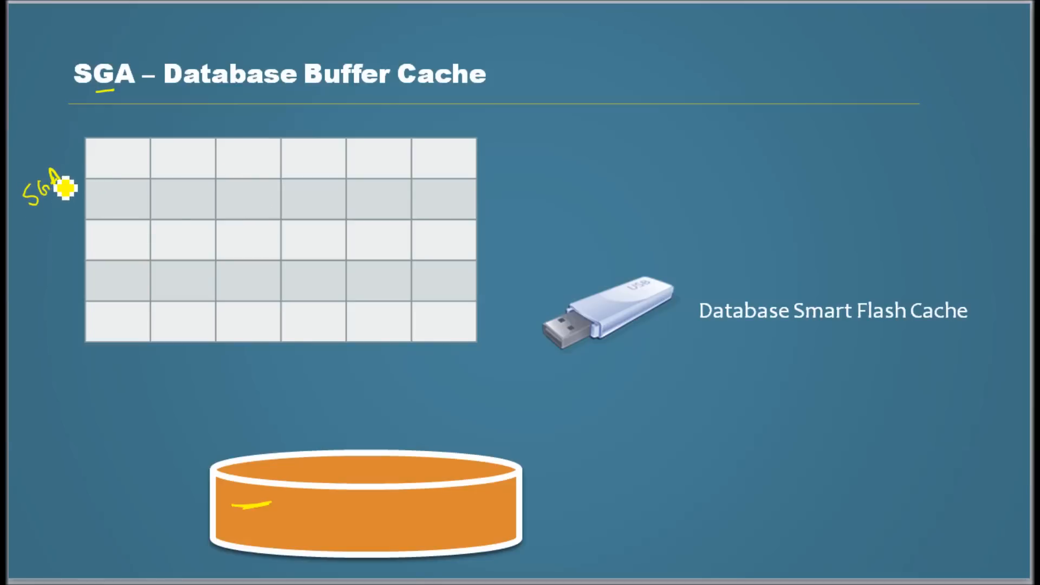
mouse_move(300, 183)
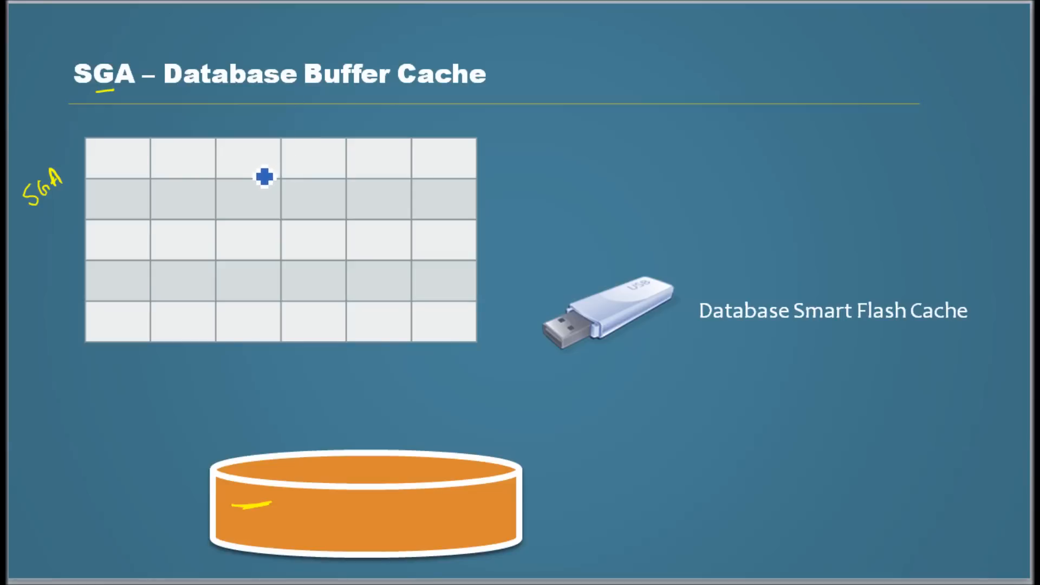
mouse_move(260, 180)
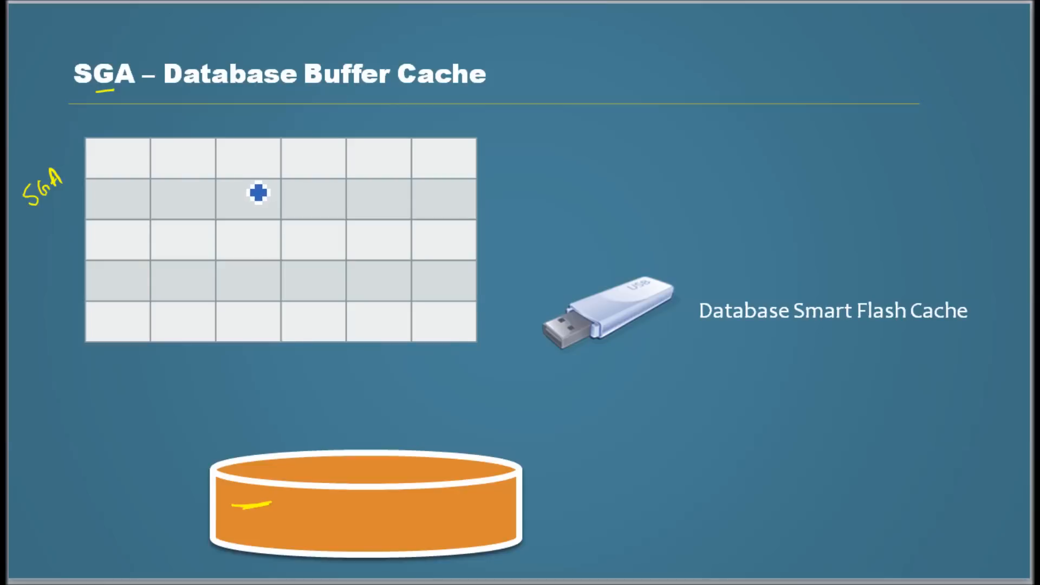
mouse_move(455, 175)
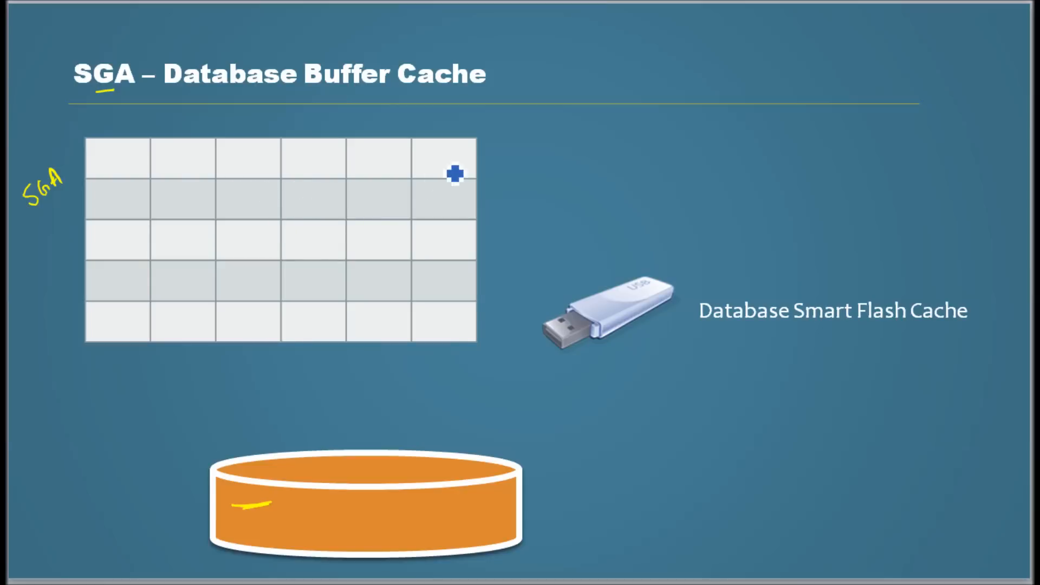
mouse_move(503, 186)
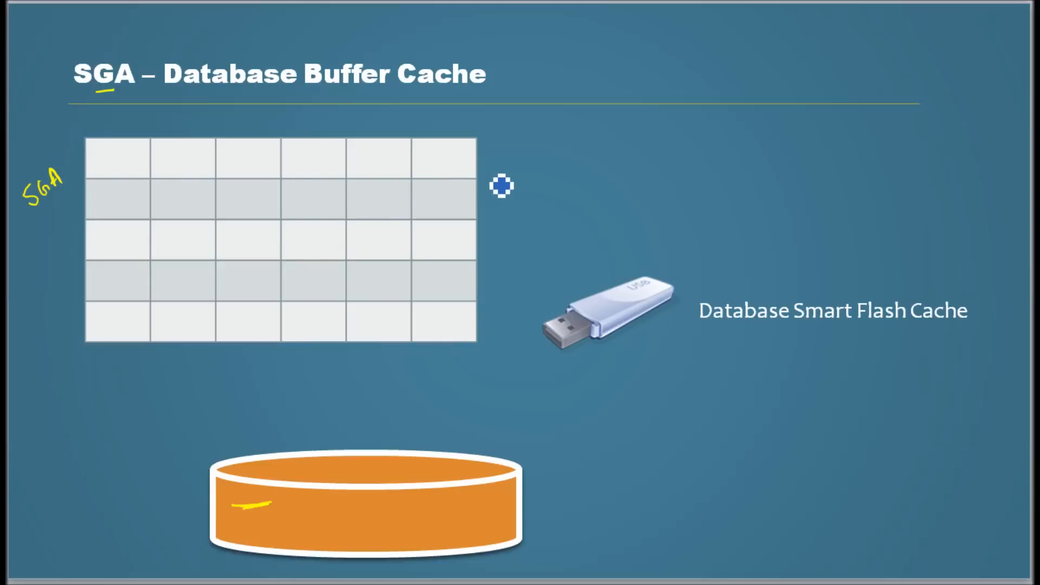
mouse_move(505, 172)
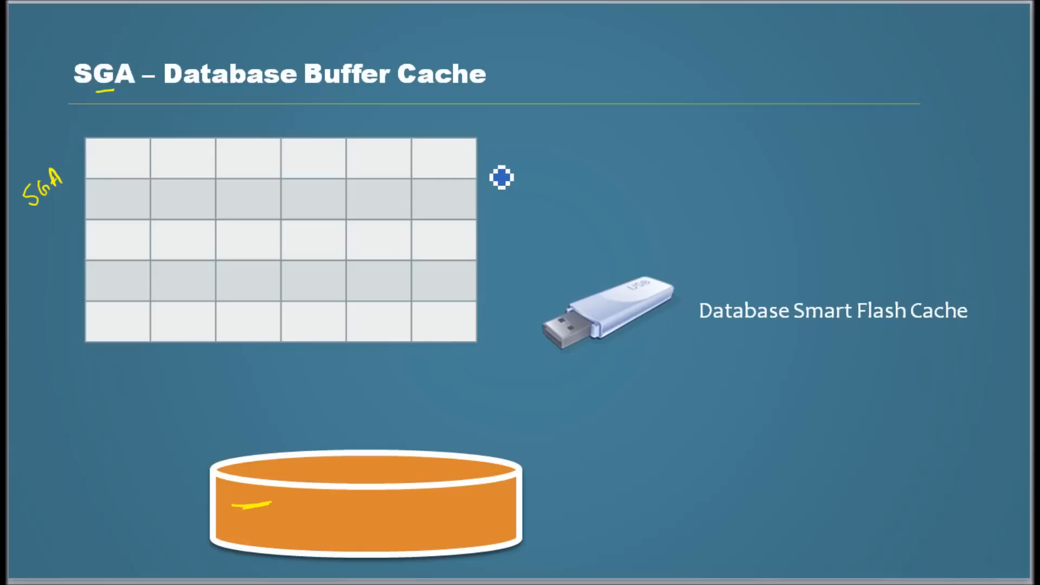
mouse_move(31, 222)
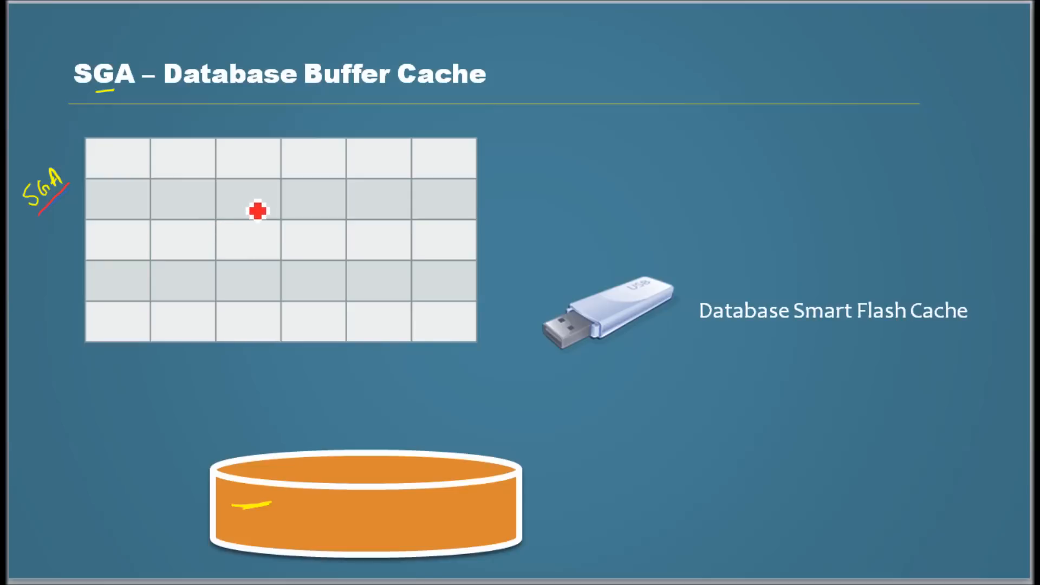
mouse_move(245, 541)
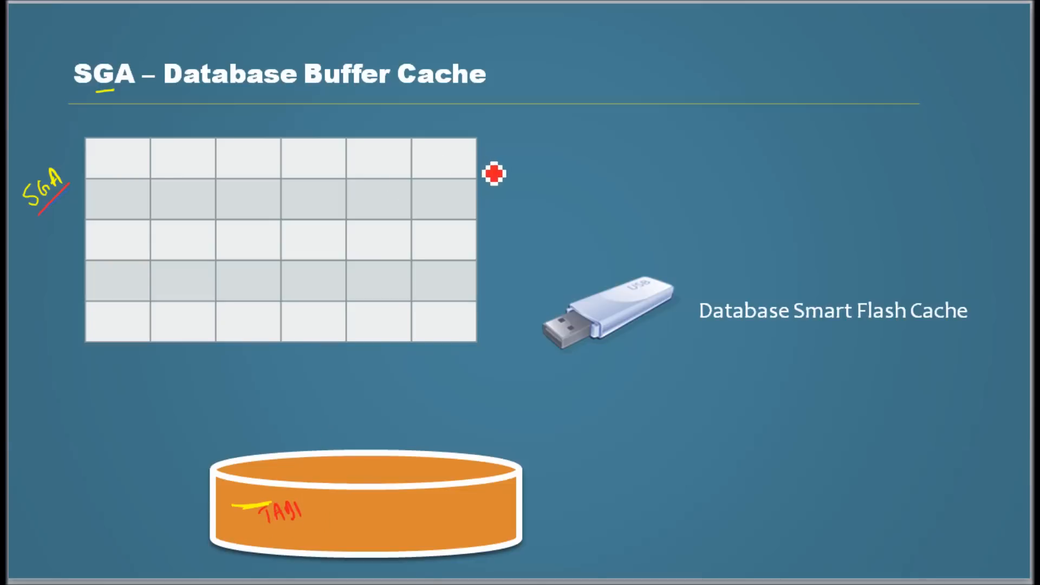
mouse_move(81, 174)
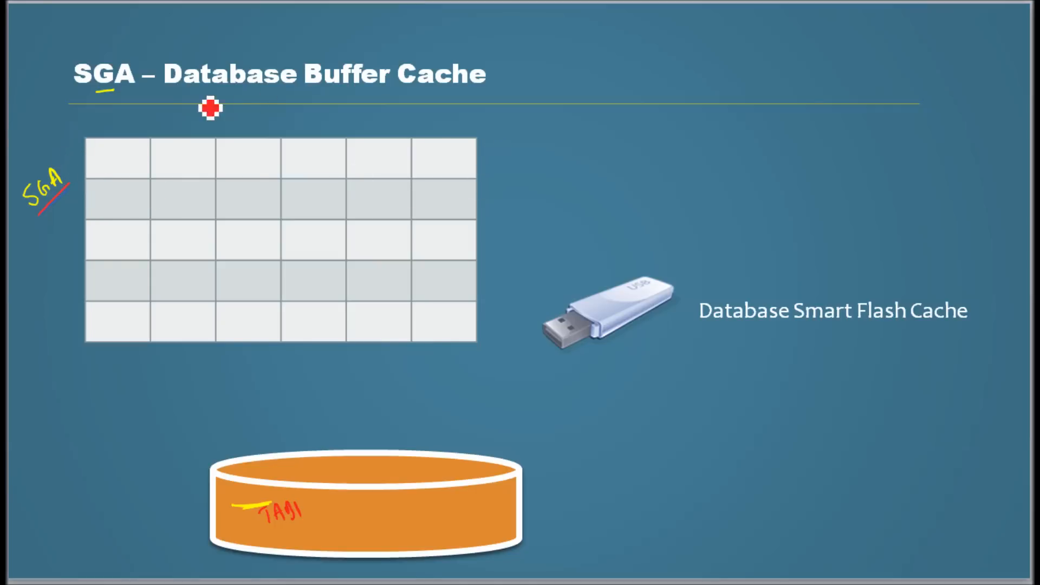
Step: Draw a red brace above the grid's middle columns
left_click_drag(209, 123, 312, 129)
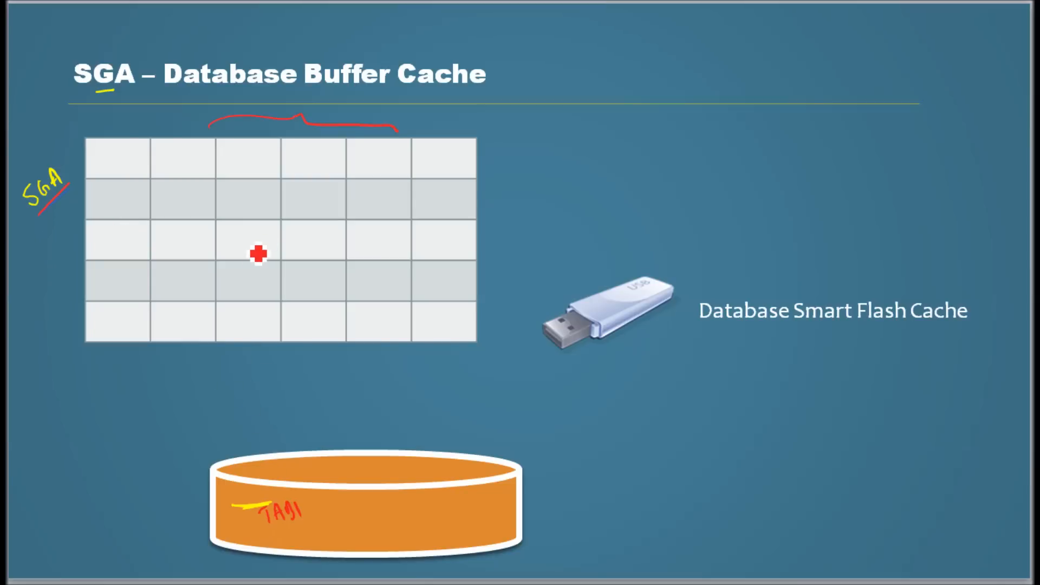
mouse_move(297, 189)
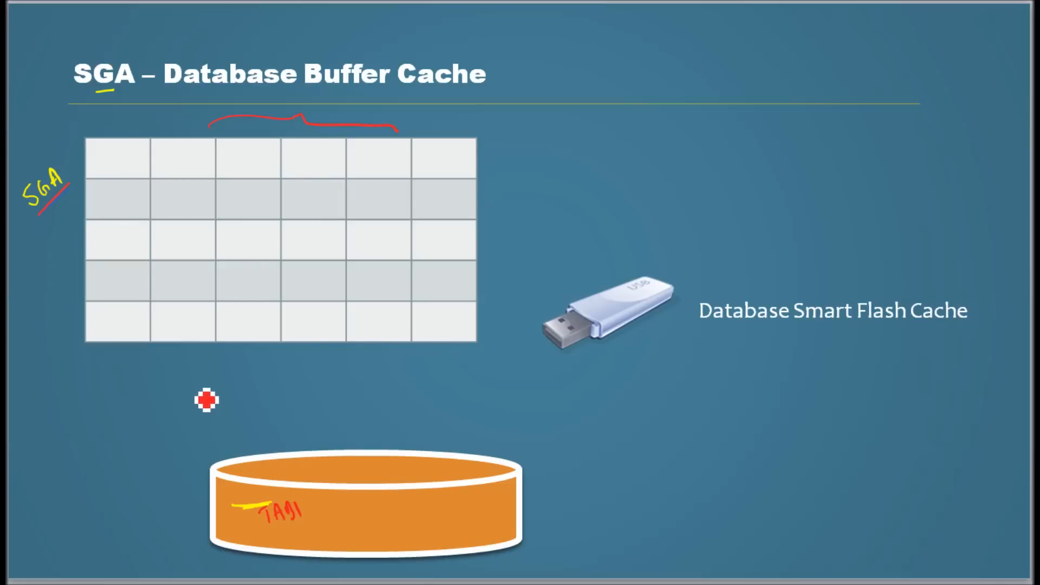
mouse_move(217, 408)
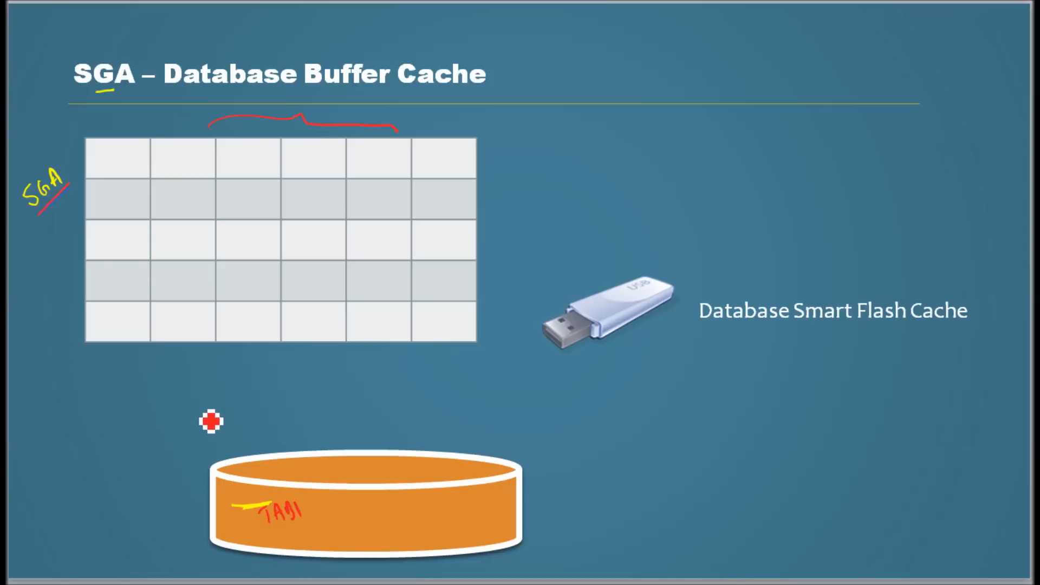
mouse_move(217, 371)
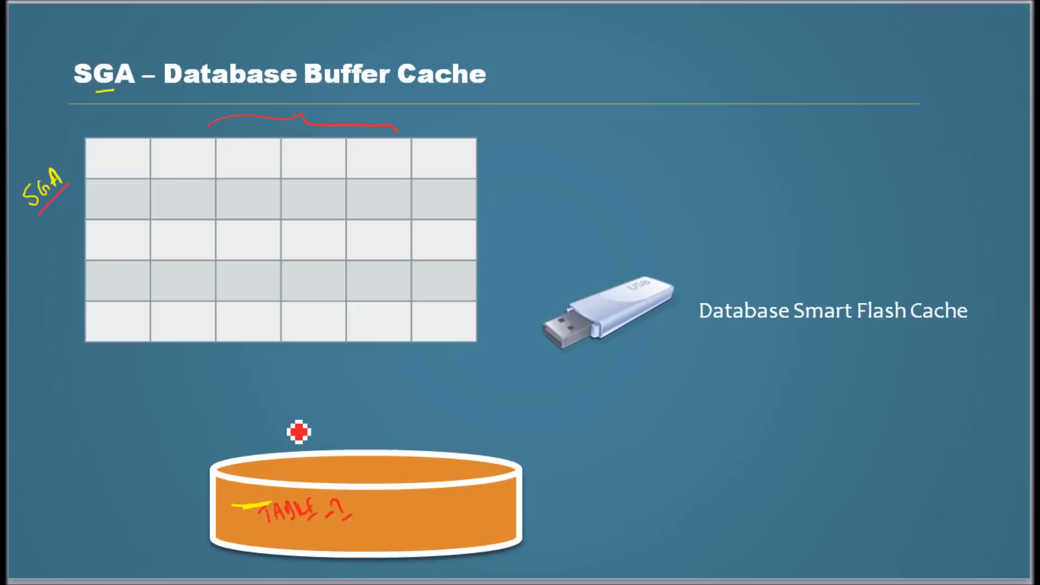
mouse_move(261, 544)
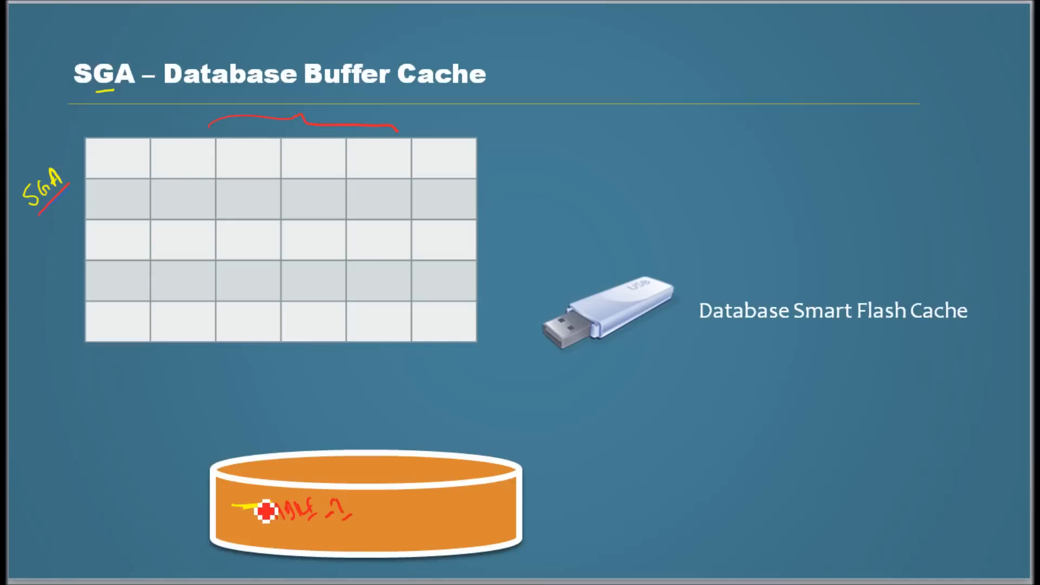
mouse_move(246, 293)
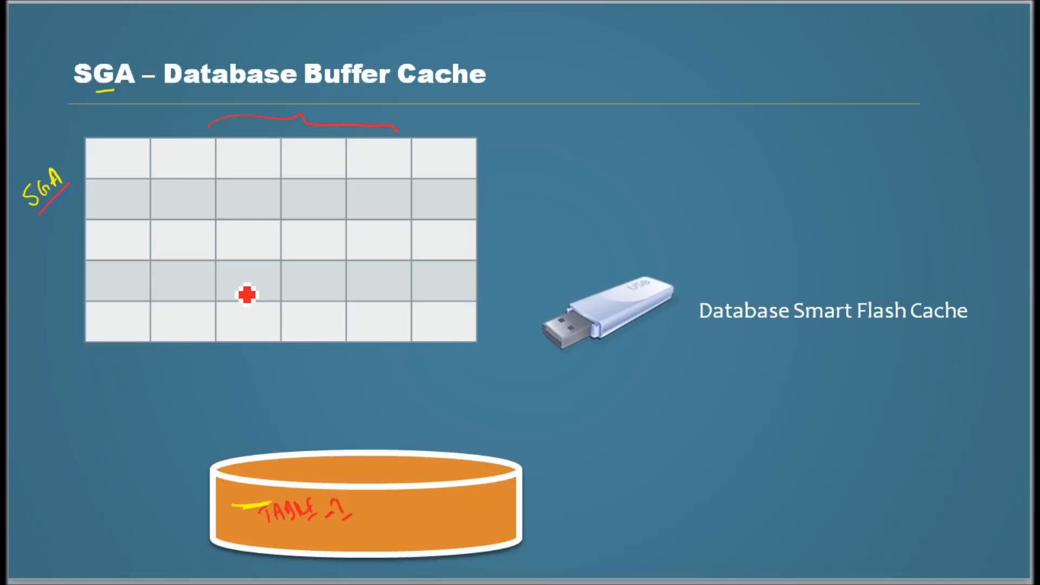
mouse_move(269, 324)
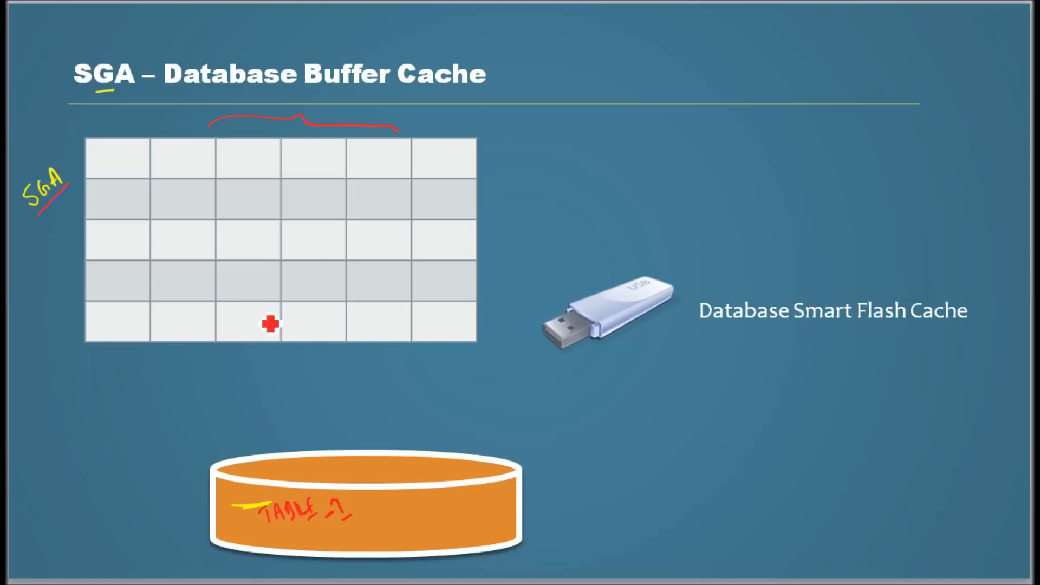
mouse_move(206, 241)
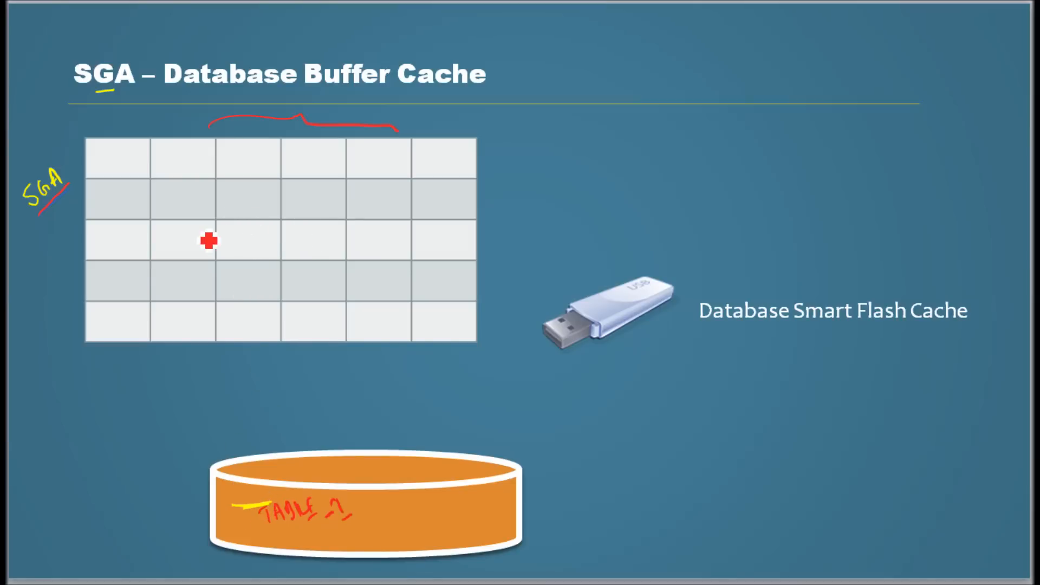
mouse_move(524, 170)
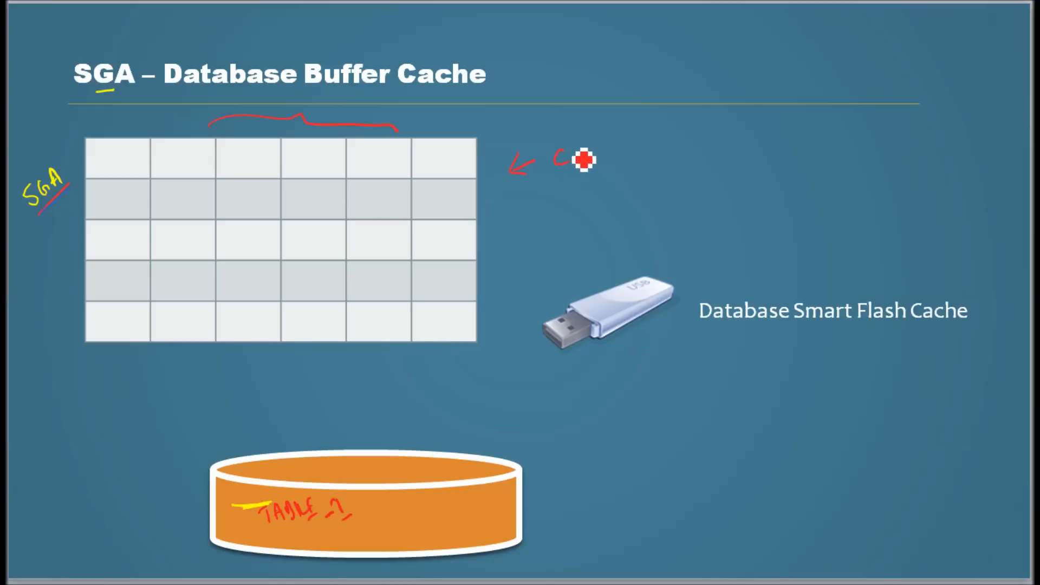
Step: Write 'CACHE' in red beside the grid for the CACHE MISS note
type("CACHE MISS")
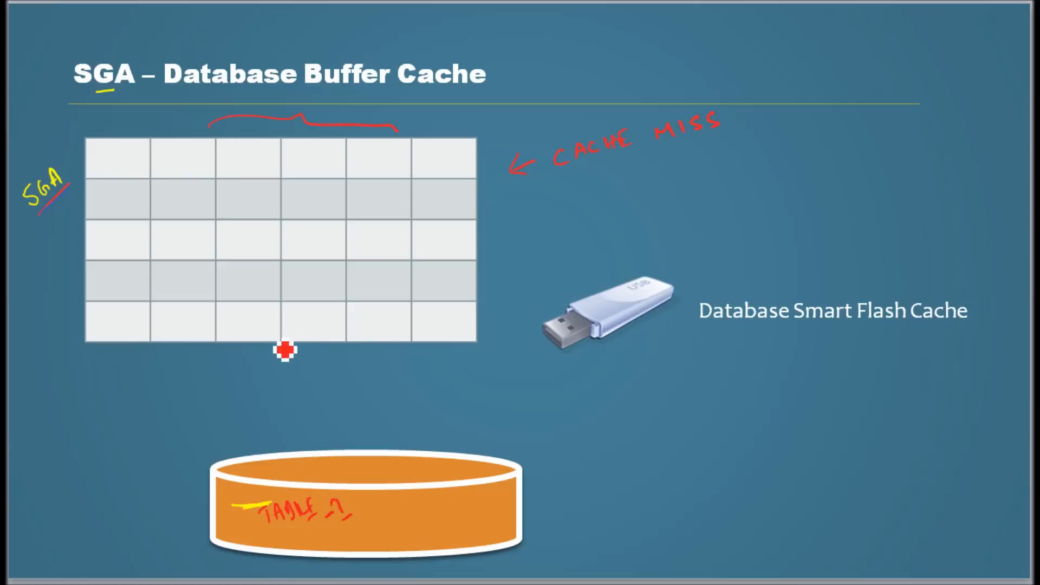
mouse_move(324, 233)
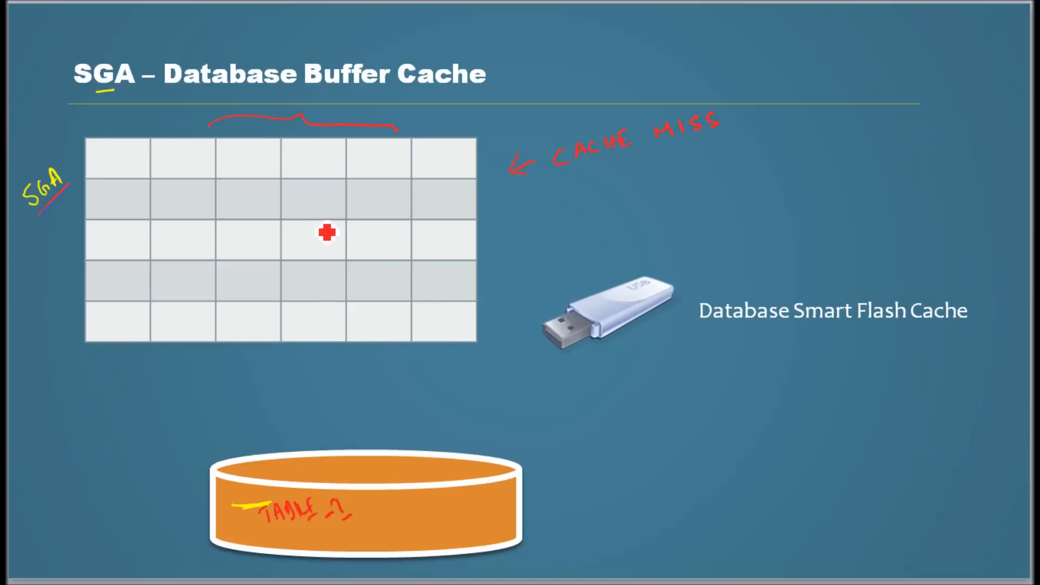
mouse_move(303, 252)
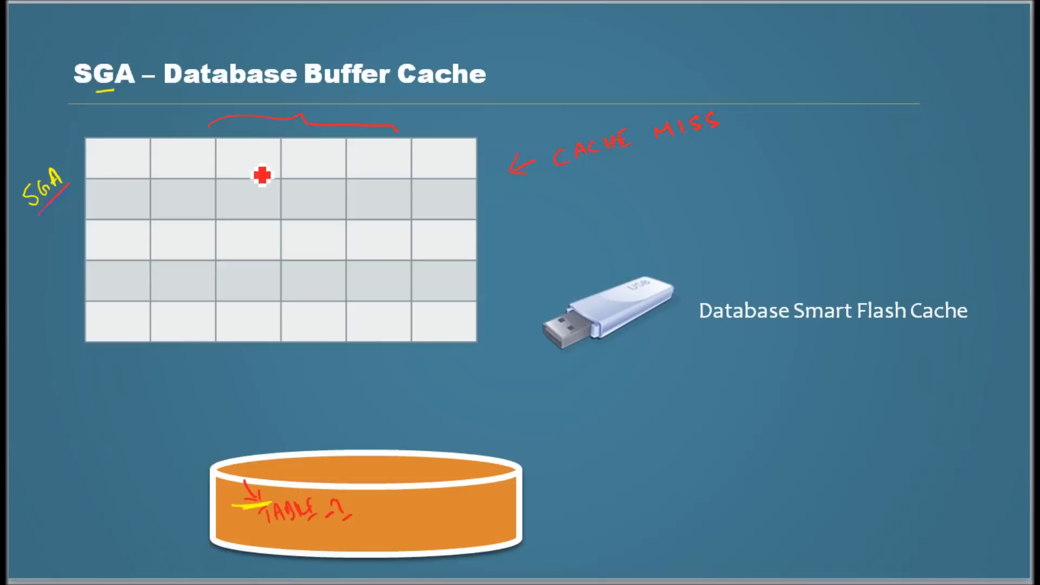
mouse_move(268, 179)
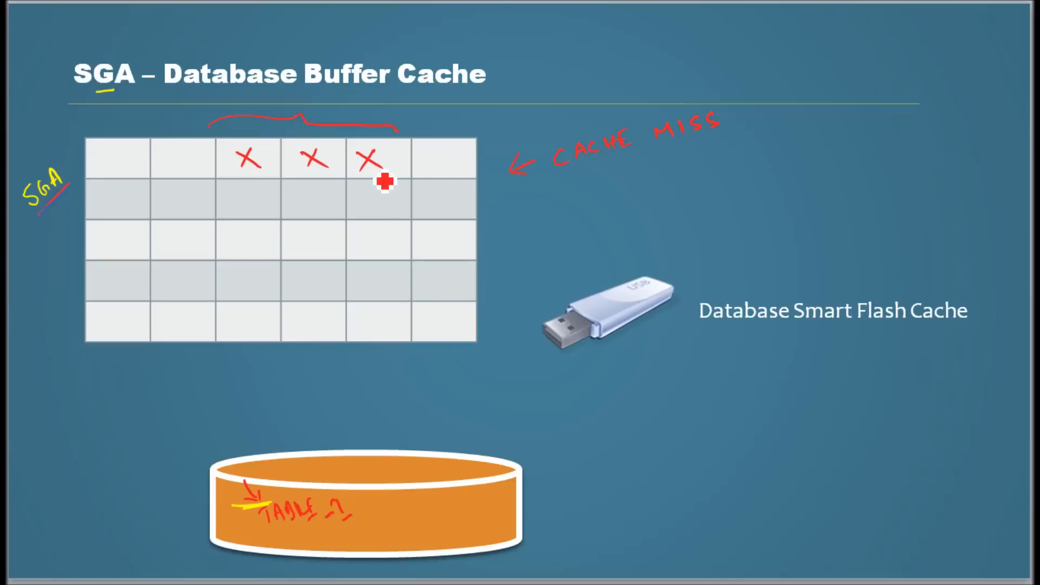
mouse_move(335, 283)
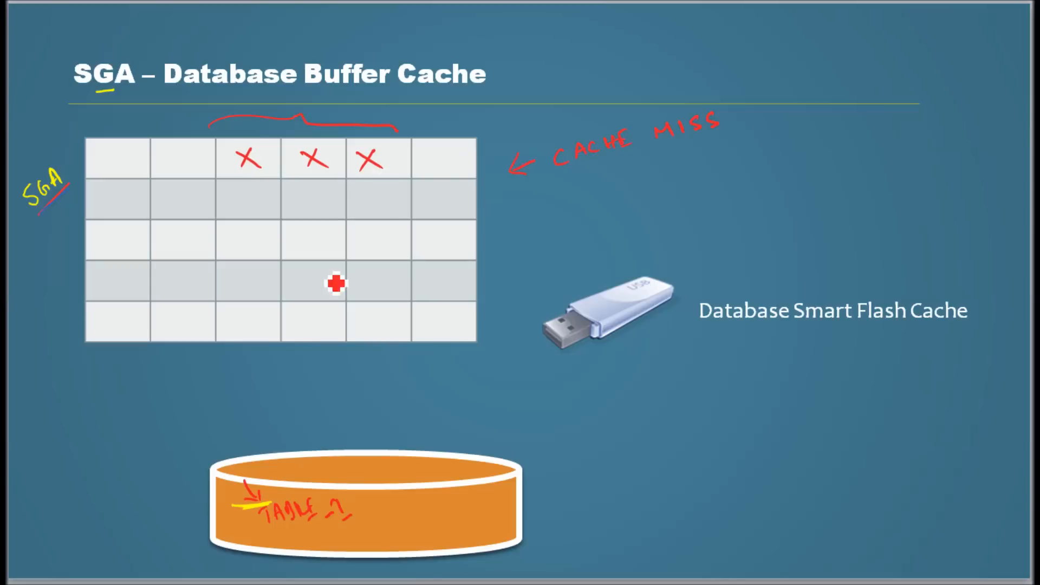
mouse_move(354, 355)
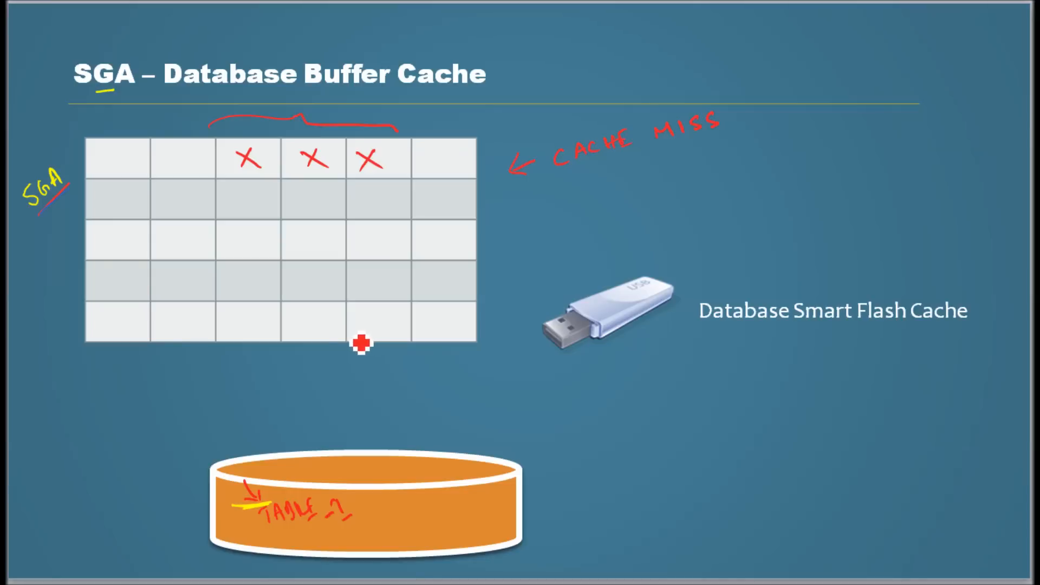
mouse_move(237, 526)
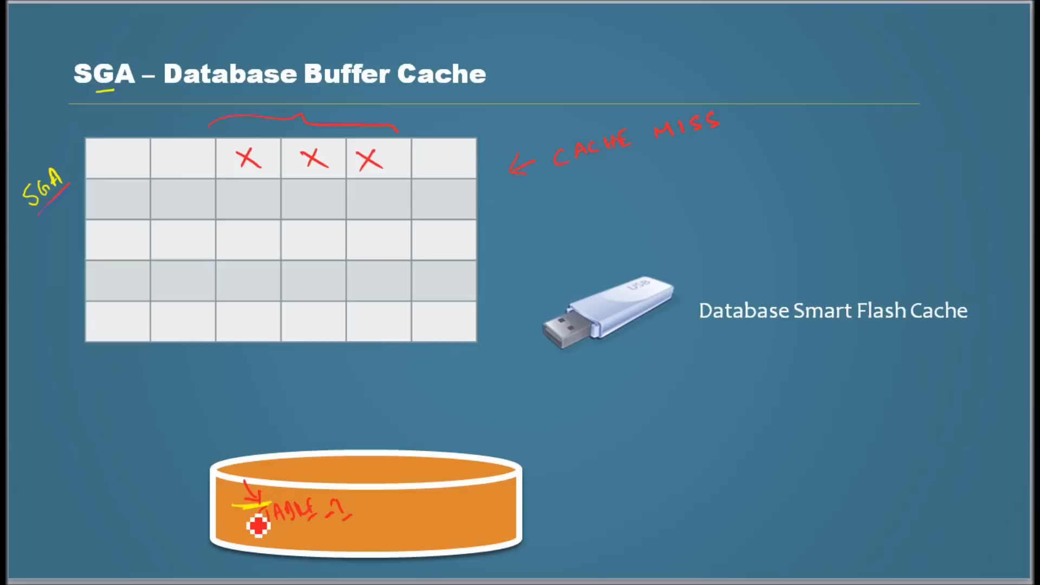
mouse_move(294, 546)
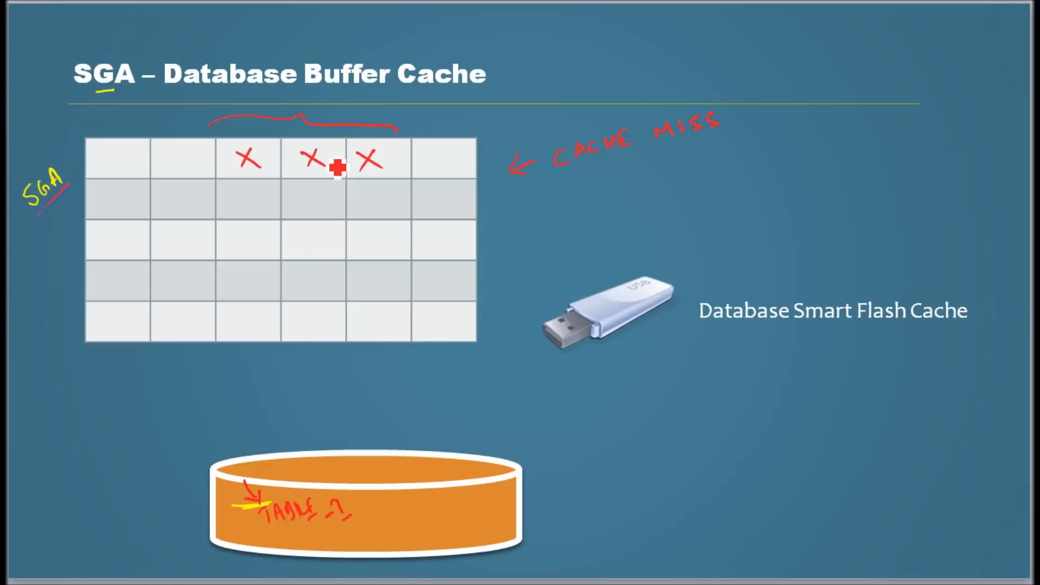
mouse_move(286, 512)
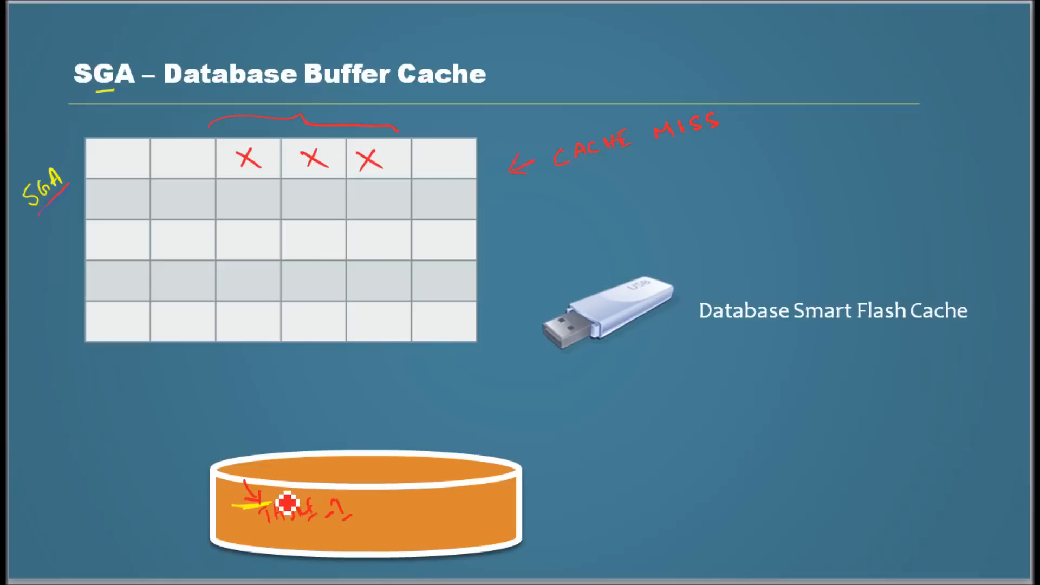
mouse_move(379, 469)
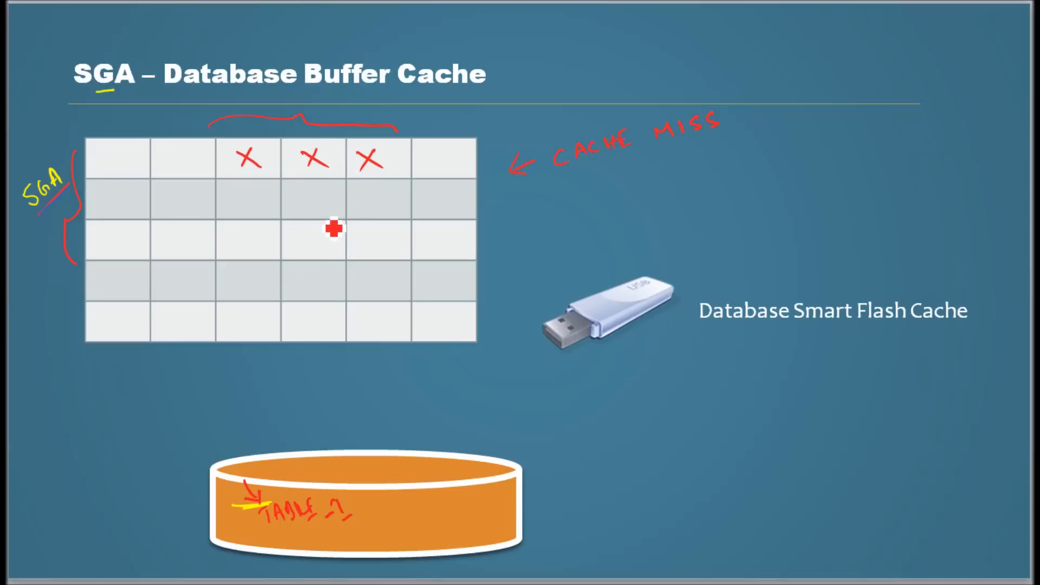
mouse_move(388, 149)
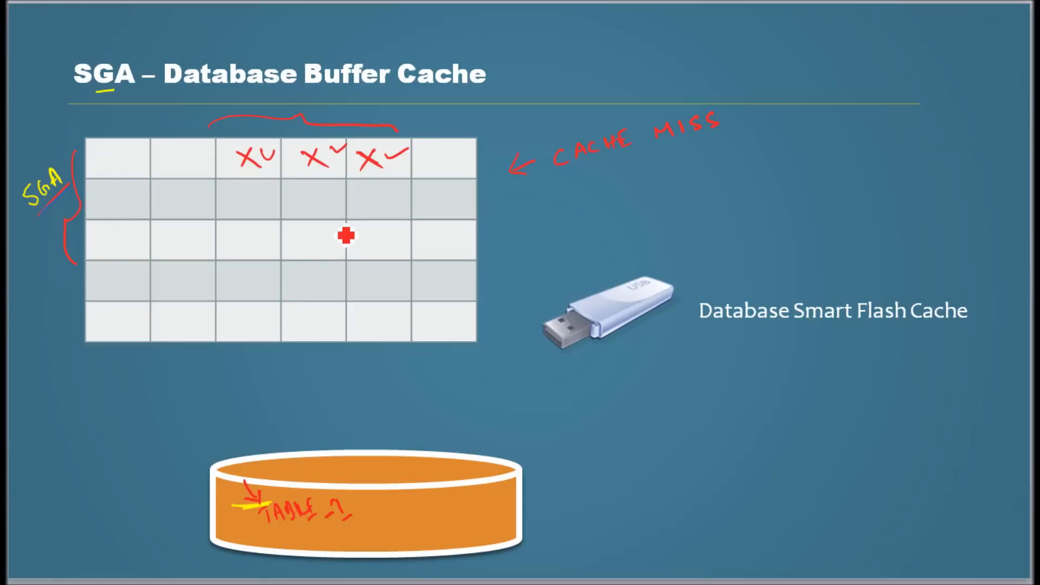
mouse_move(380, 169)
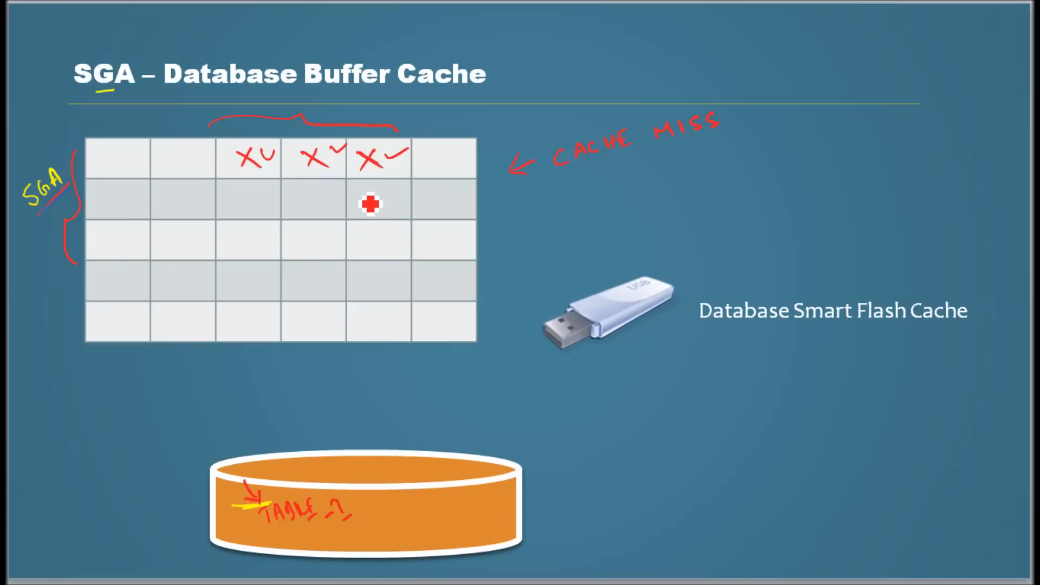
mouse_move(371, 352)
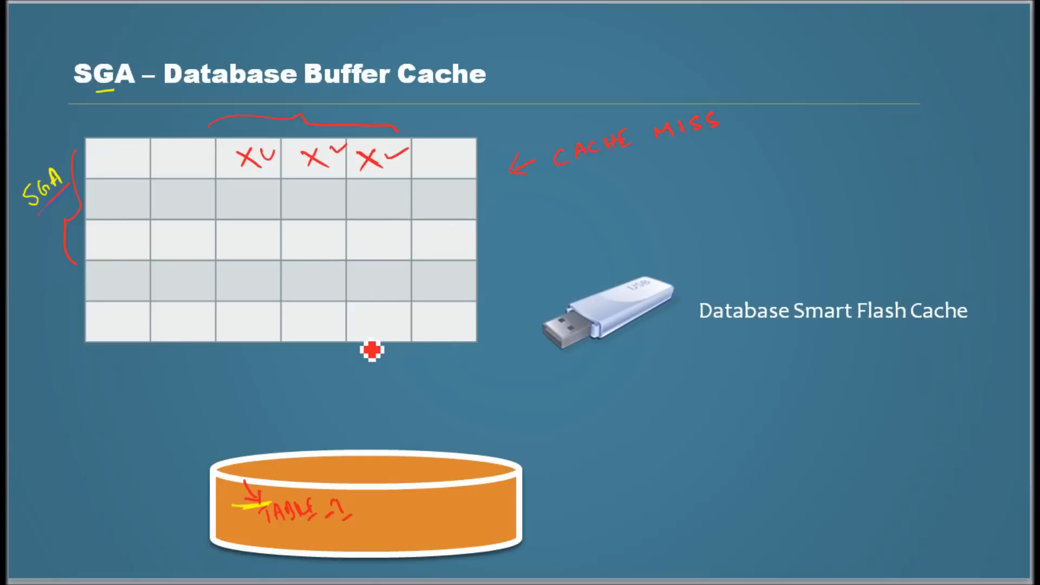
mouse_move(399, 234)
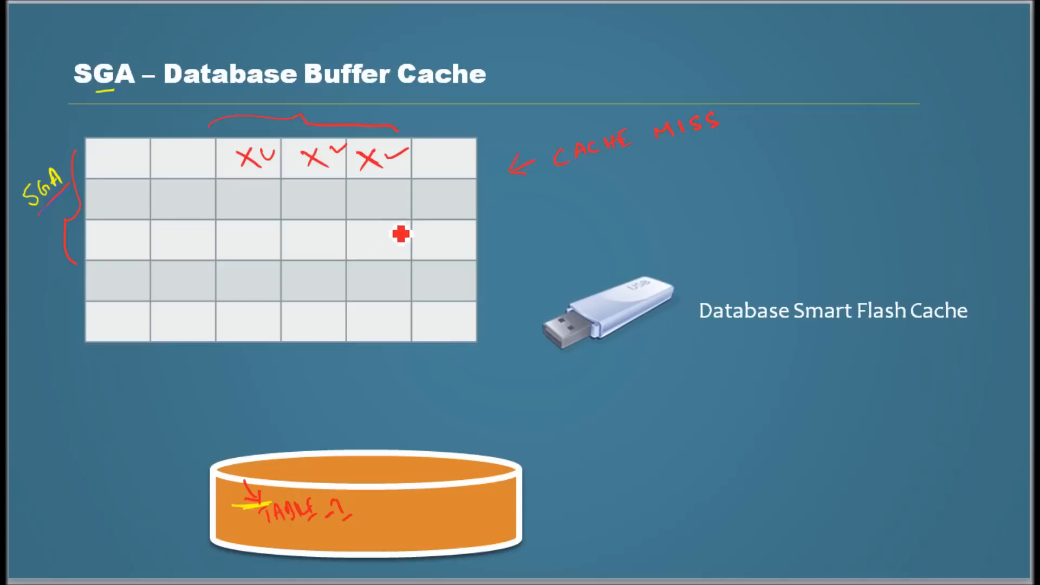
mouse_move(414, 210)
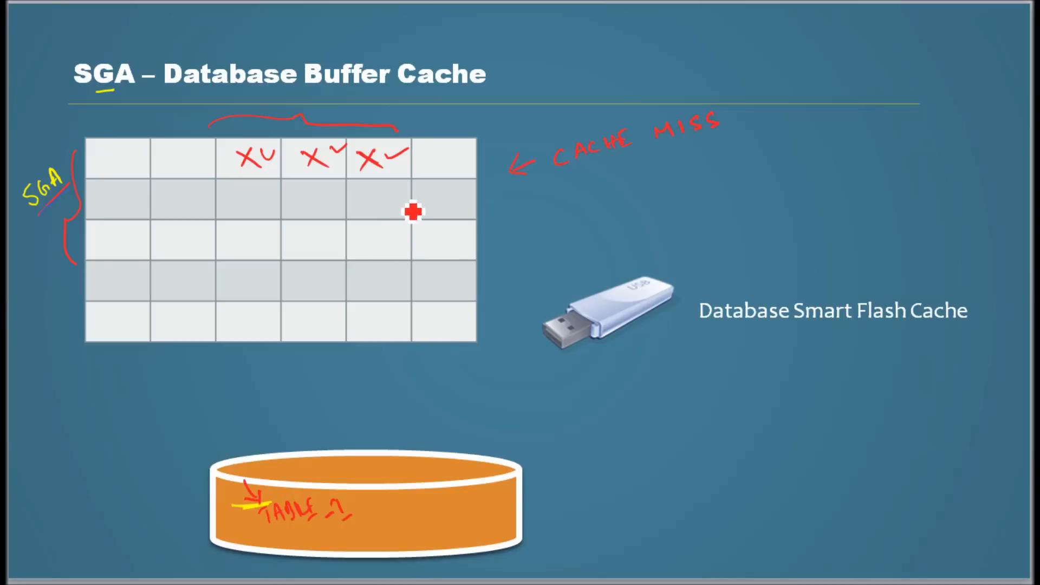
mouse_move(49, 258)
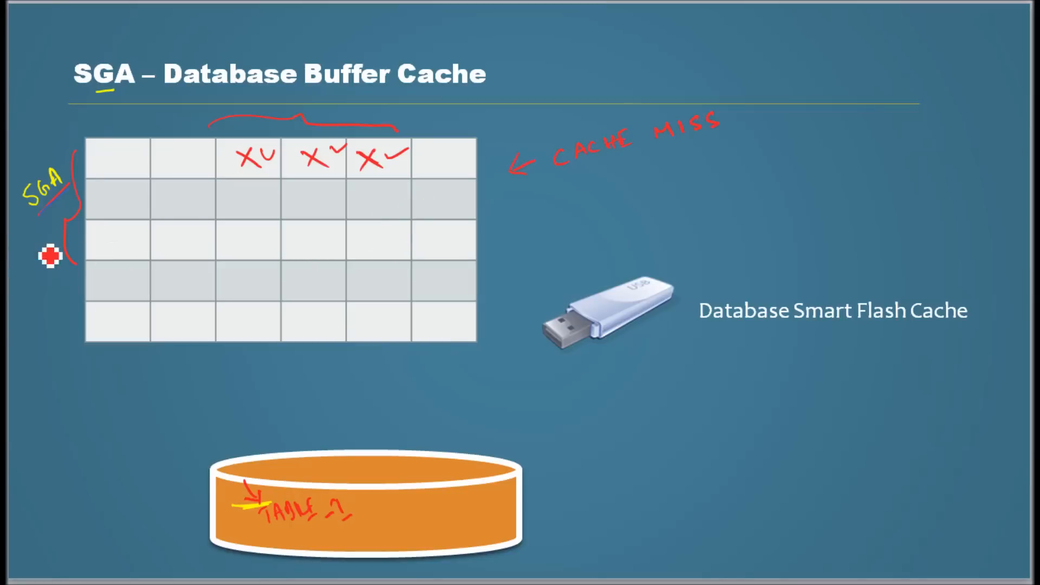
mouse_move(450, 179)
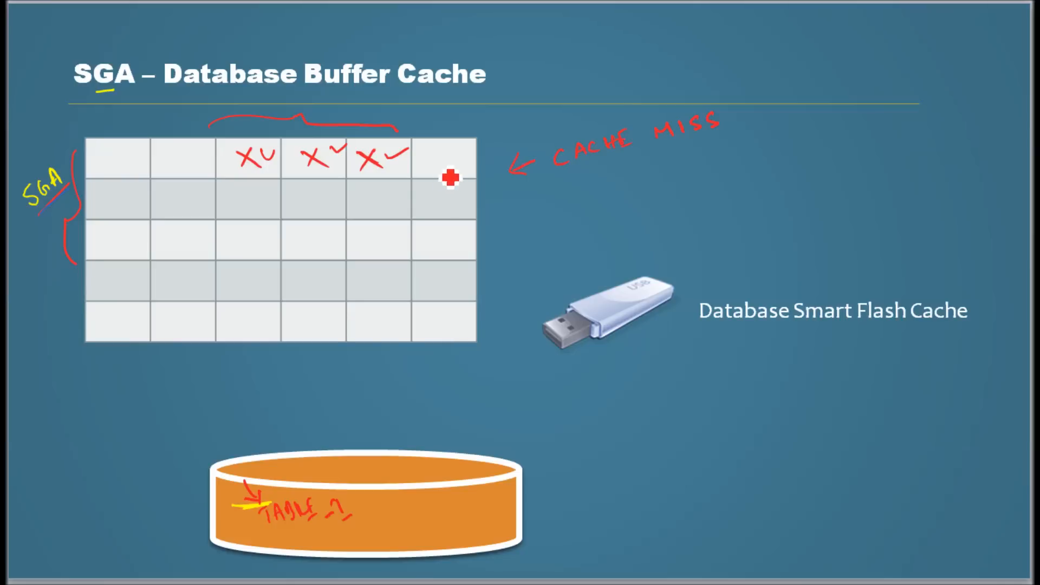
mouse_move(327, 516)
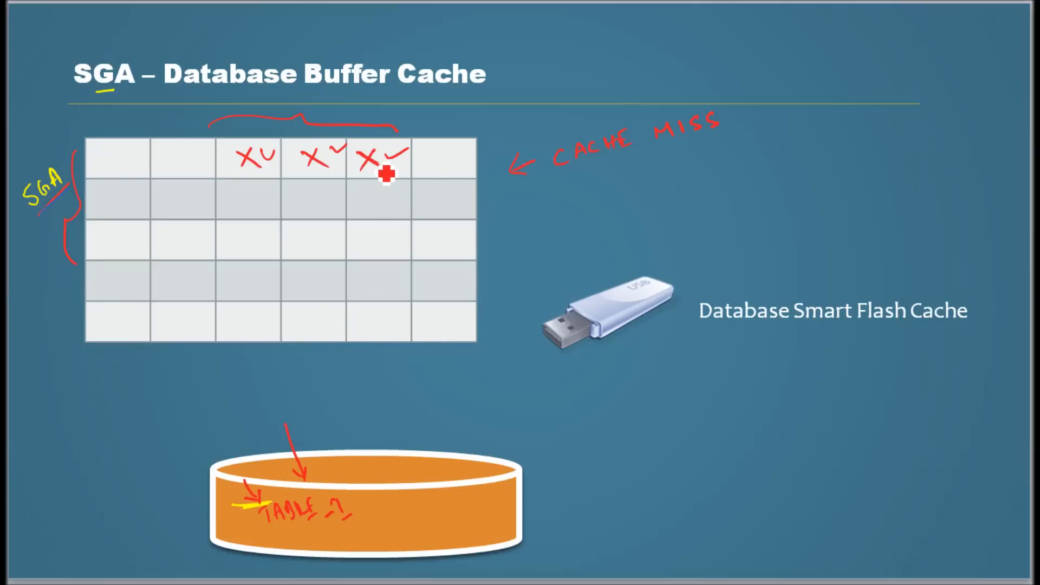
mouse_move(588, 200)
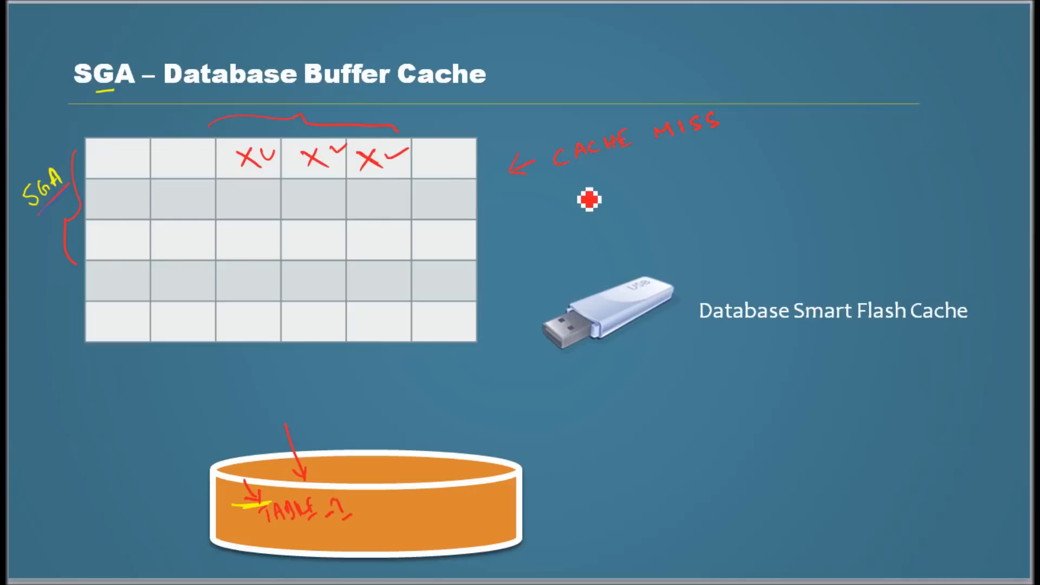
mouse_move(647, 196)
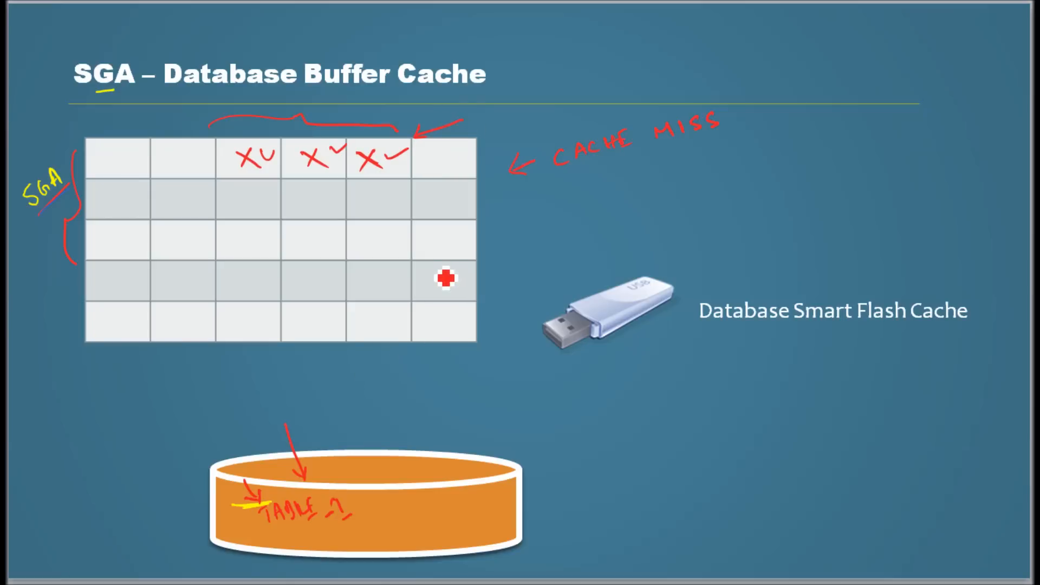
mouse_move(472, 144)
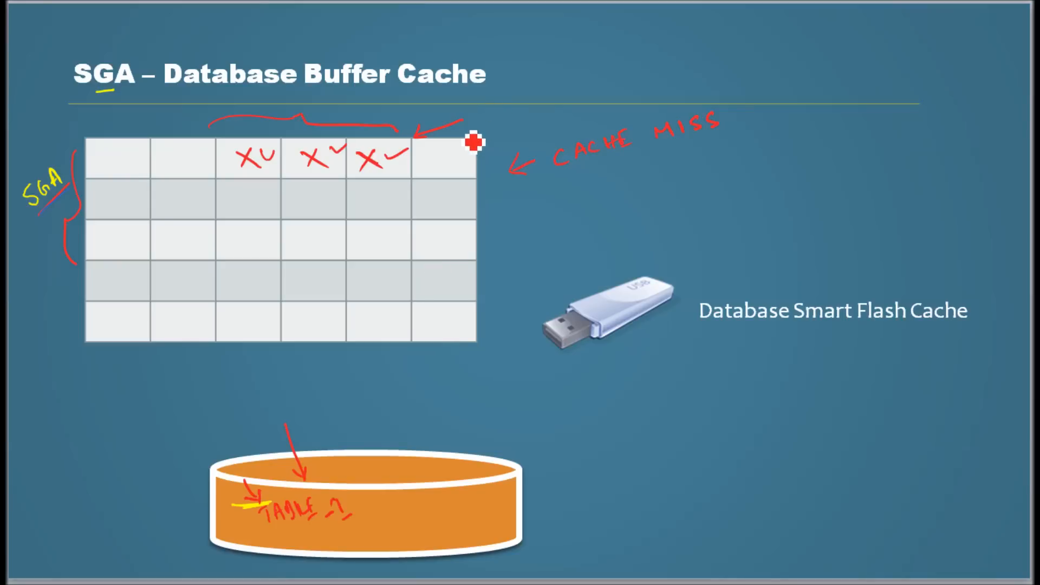
mouse_move(303, 509)
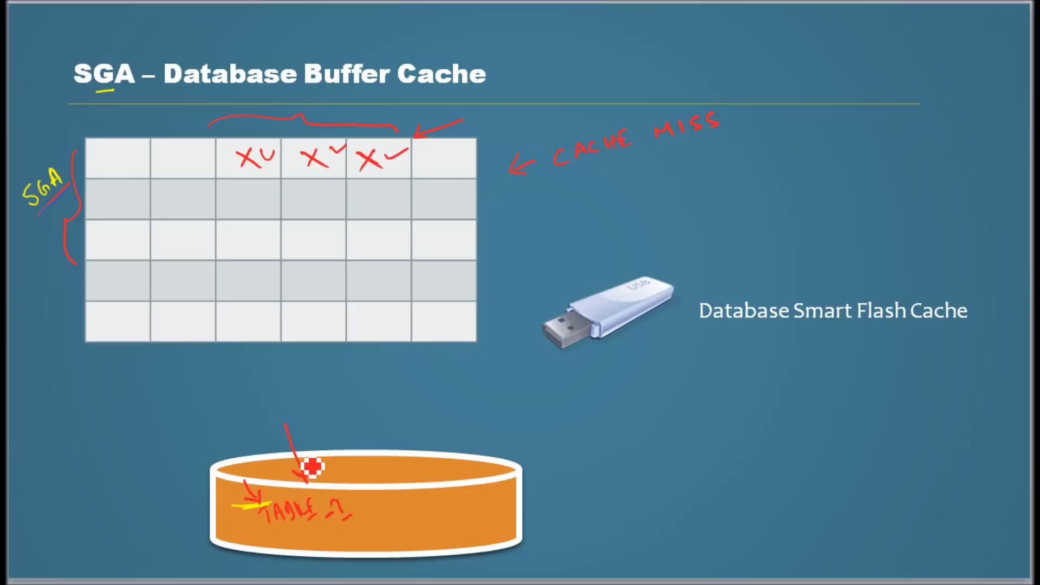
mouse_move(334, 431)
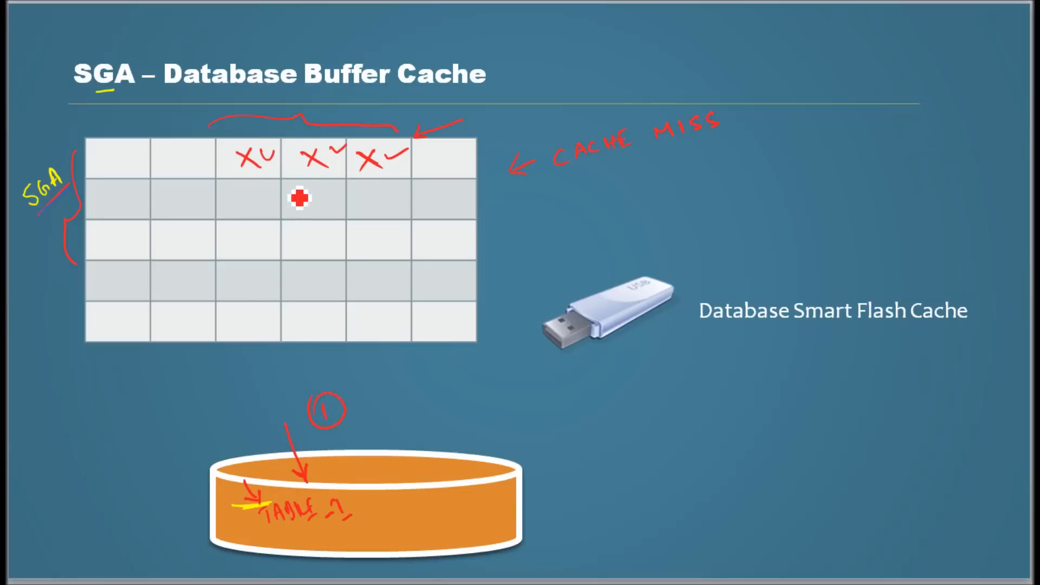
mouse_move(462, 178)
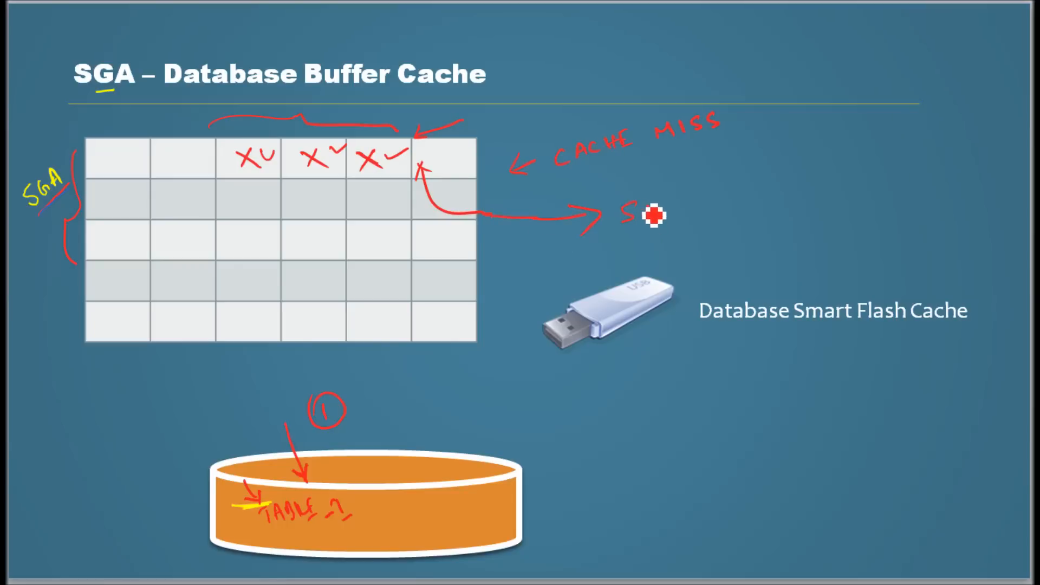
Step: Continue writing 'Session 1' in red beside the double arrow
type("ess")
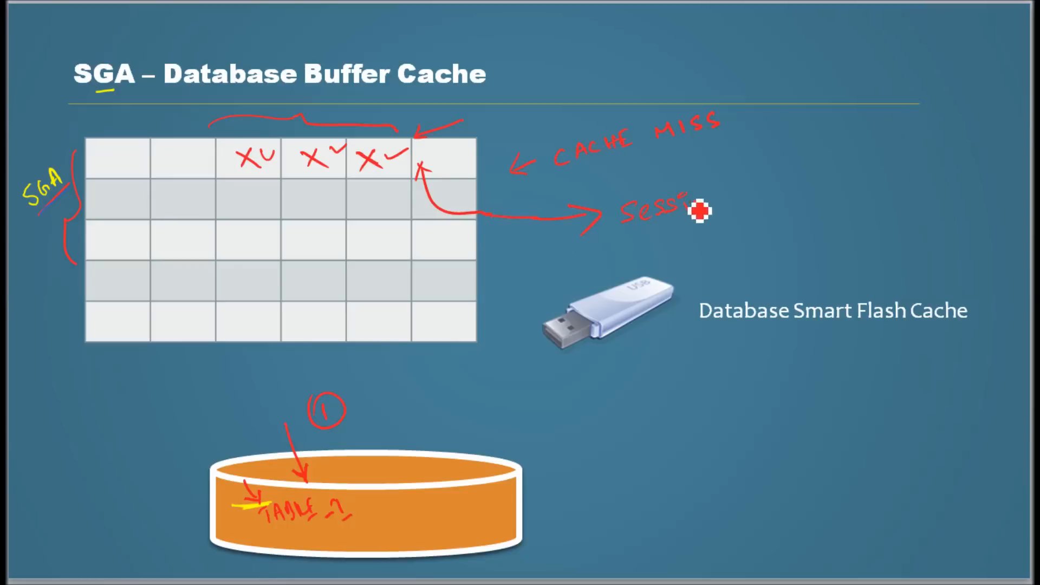
mouse_move(777, 200)
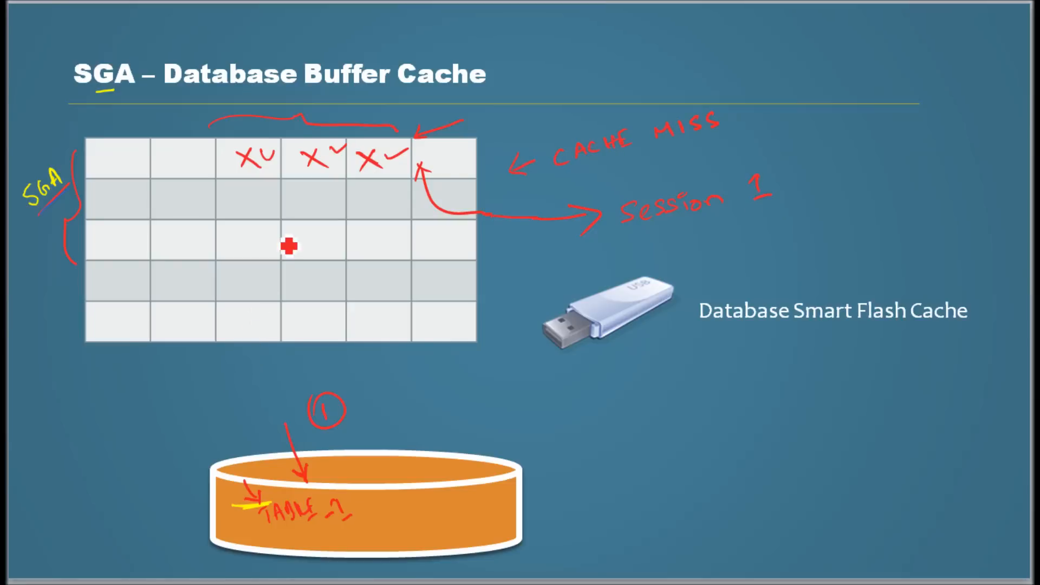
mouse_move(371, 430)
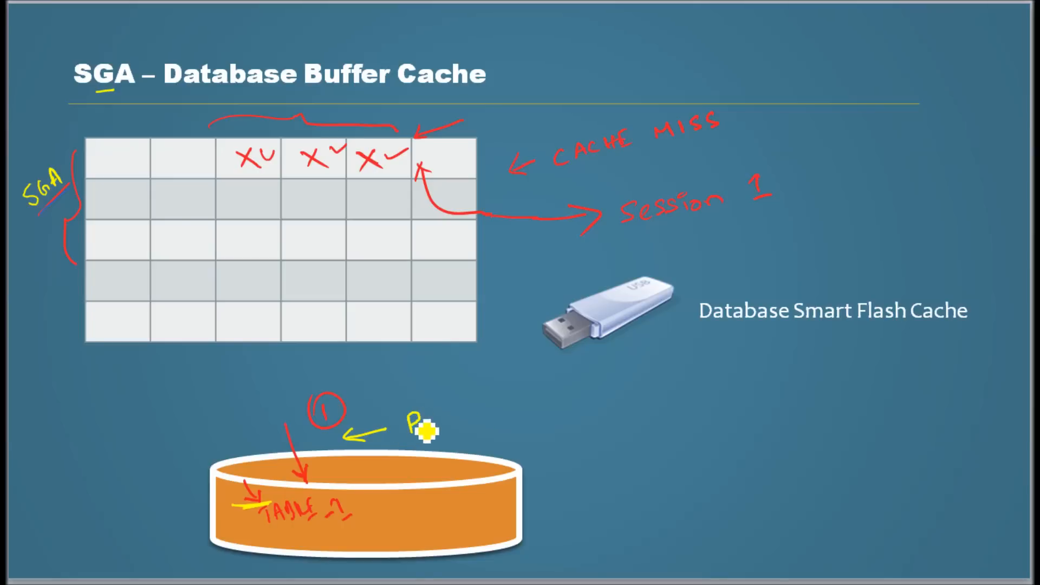
Step: Write yellow 'Physical I/O' at the disk arrow and 'Logical I/O' at Session 1
type("Physical I/O")
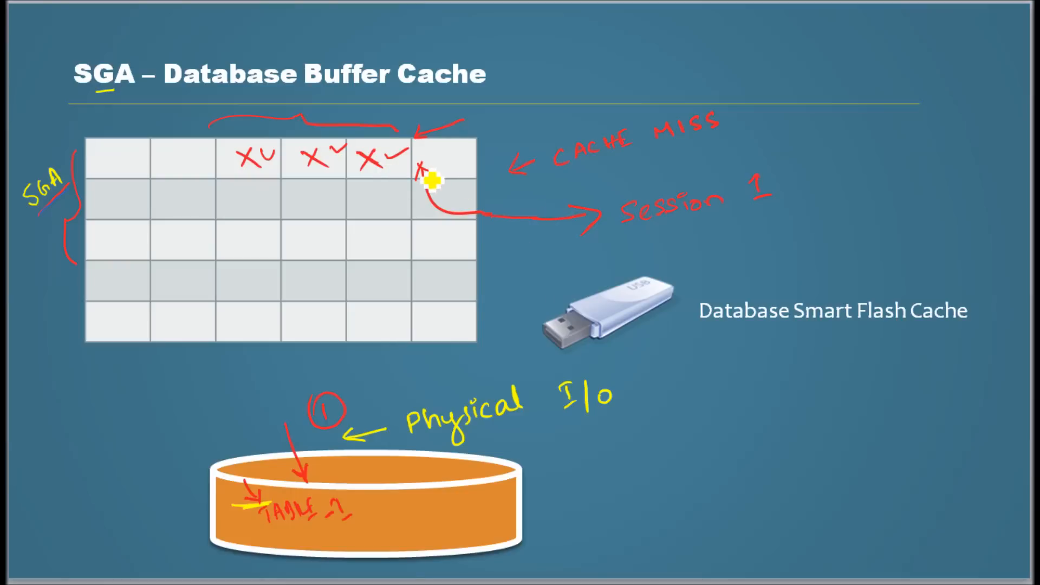
mouse_move(502, 232)
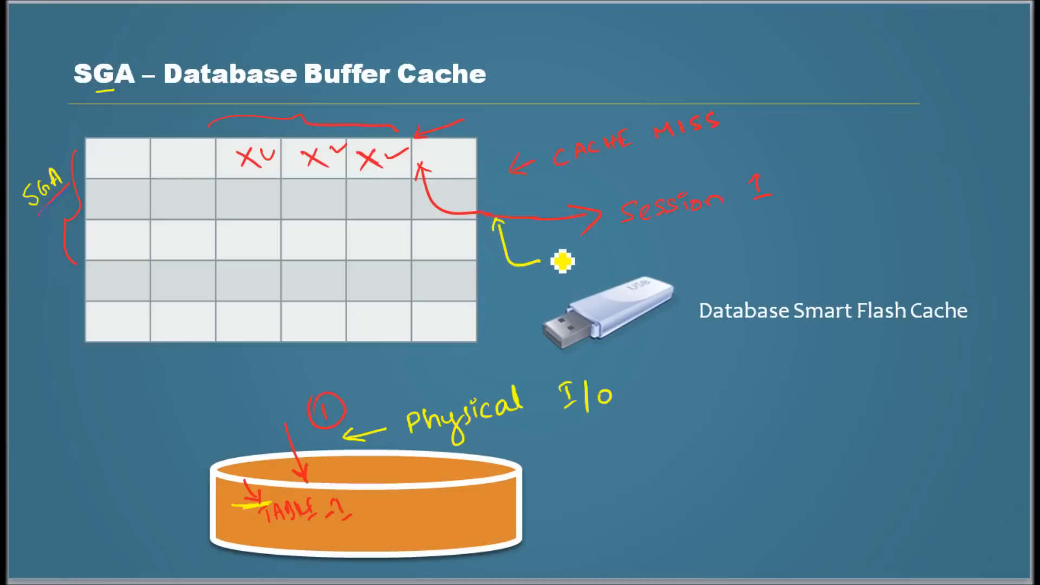
type("Logi")
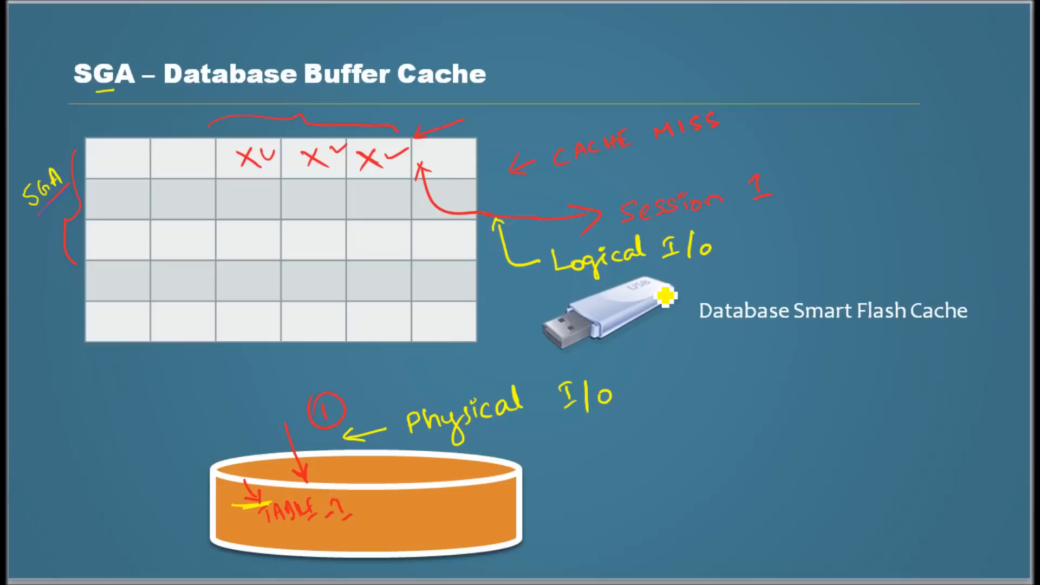
mouse_move(577, 189)
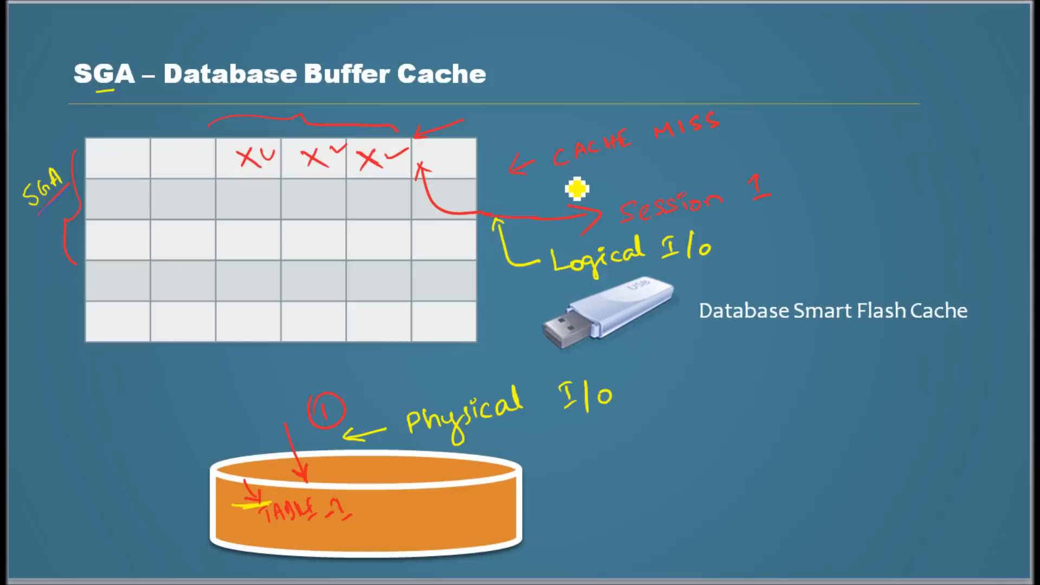
mouse_move(491, 170)
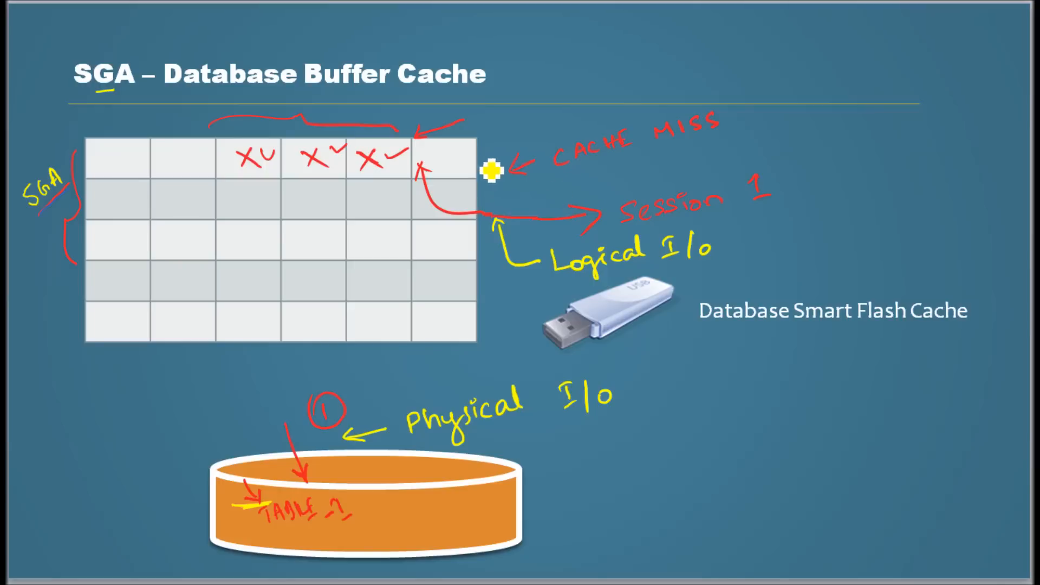
mouse_move(581, 176)
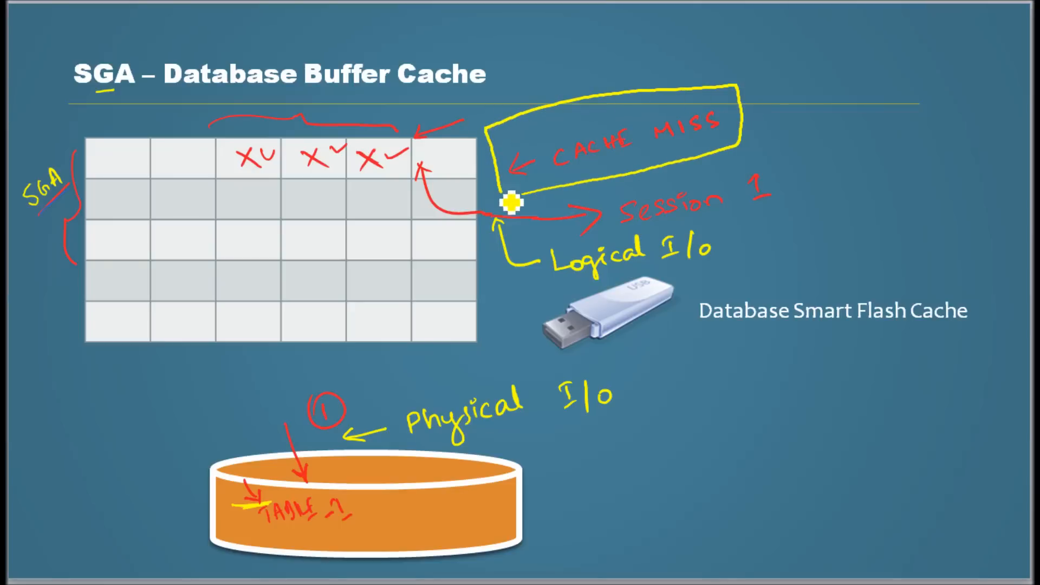
mouse_move(199, 562)
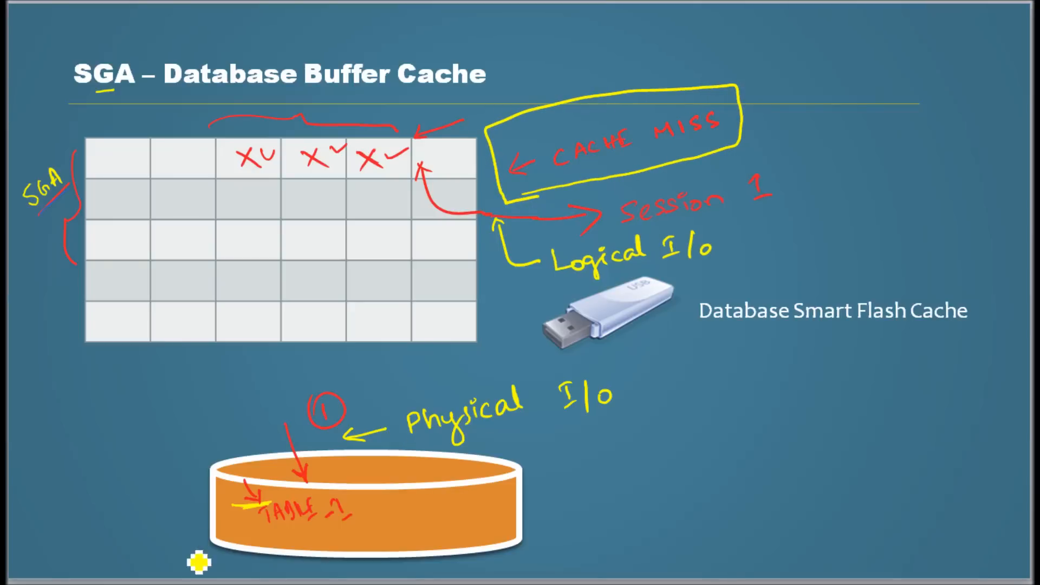
mouse_move(579, 464)
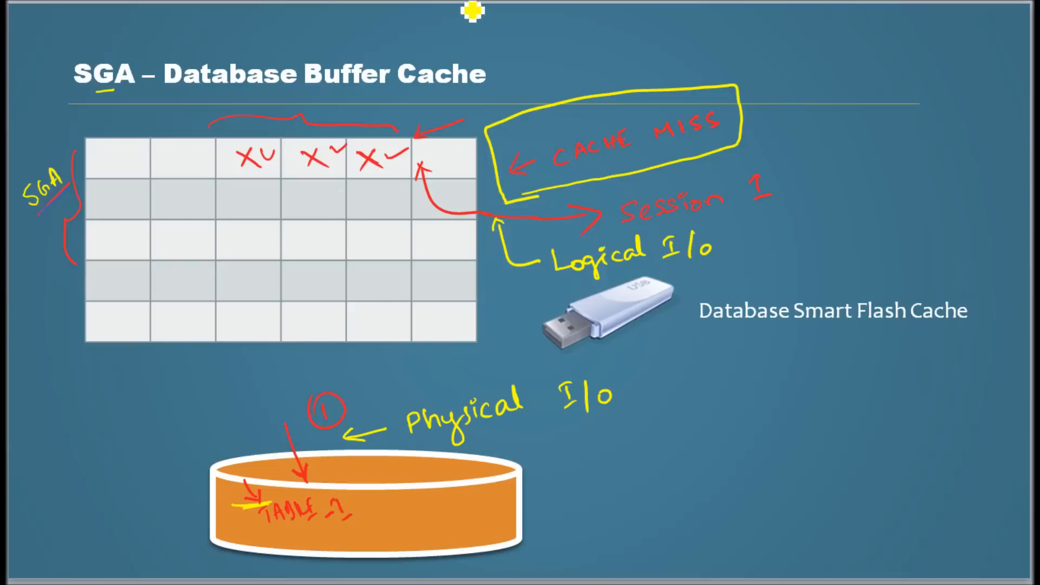
Step: Outline the 'CACHE MISS' label with a yellow box
left_click(472, 15)
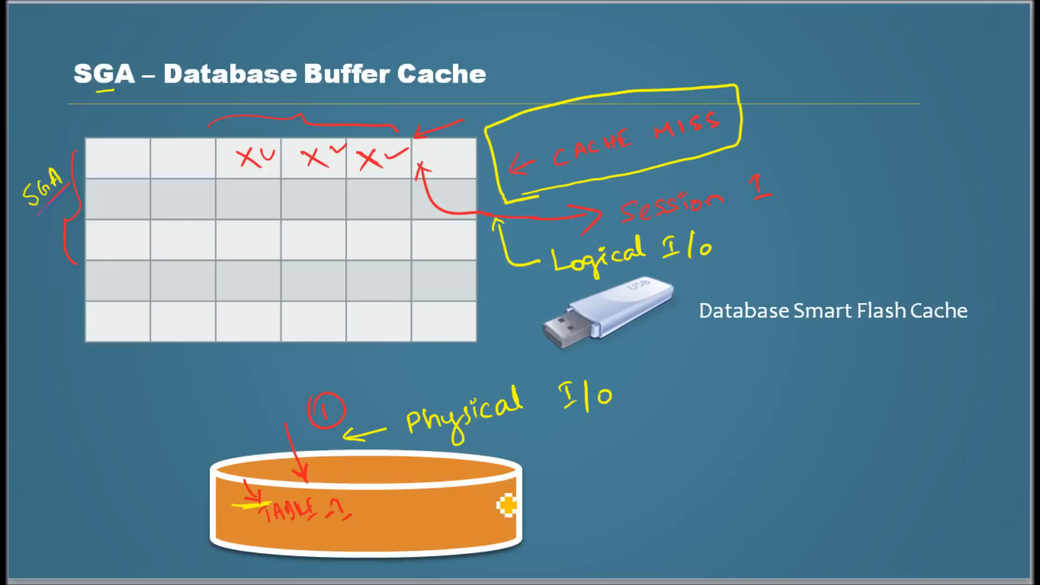
mouse_move(749, 489)
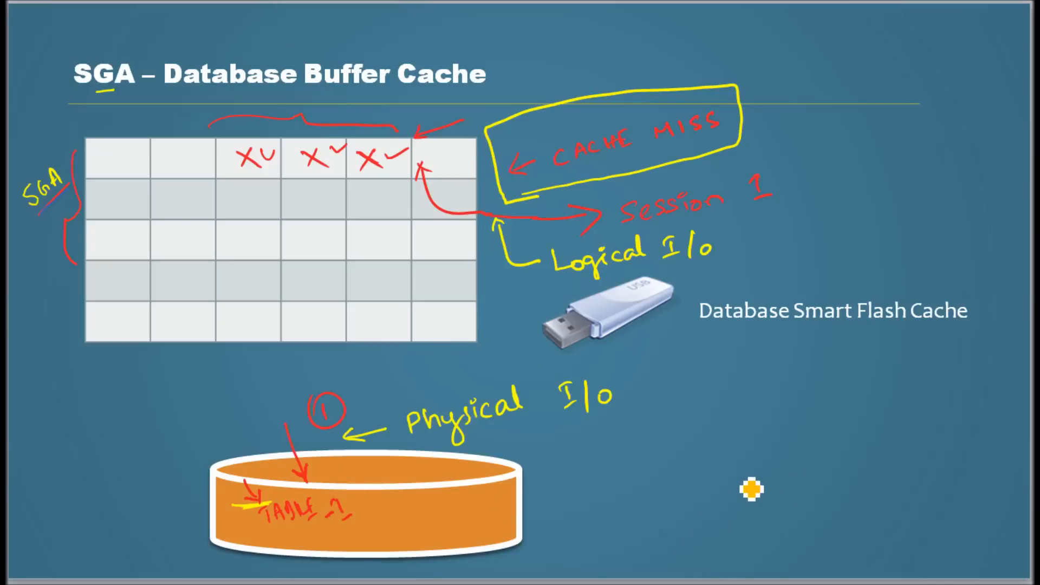
mouse_move(67, 516)
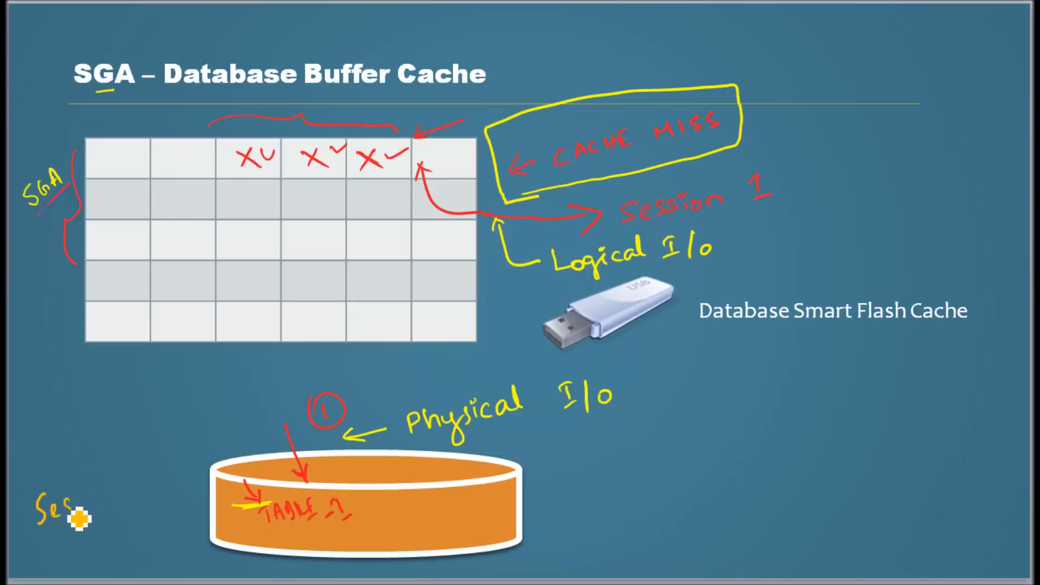
Step: Write 'Session II' and draw a line from the first cached block down to it
type("Session")
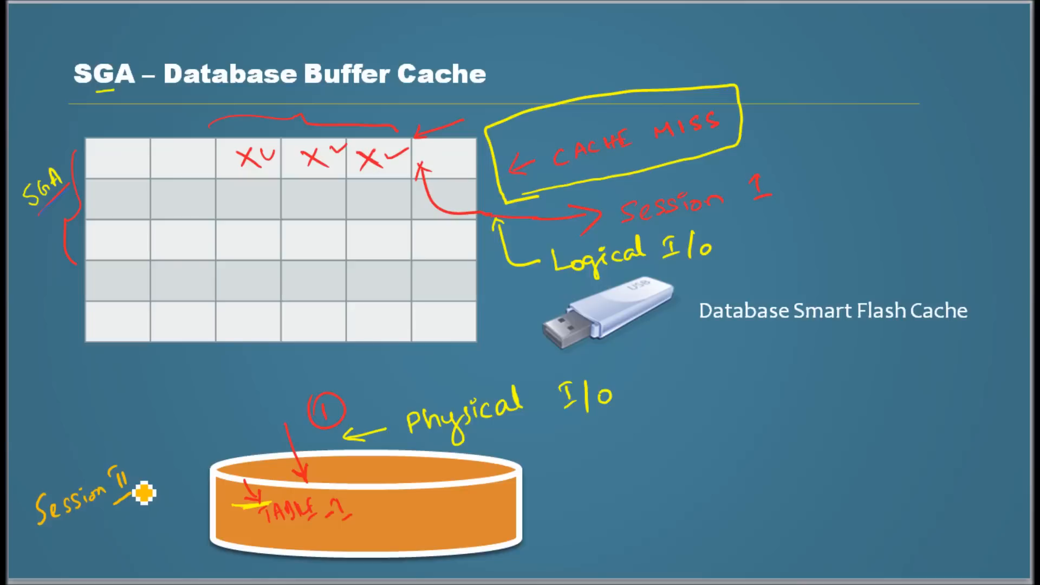
mouse_move(111, 461)
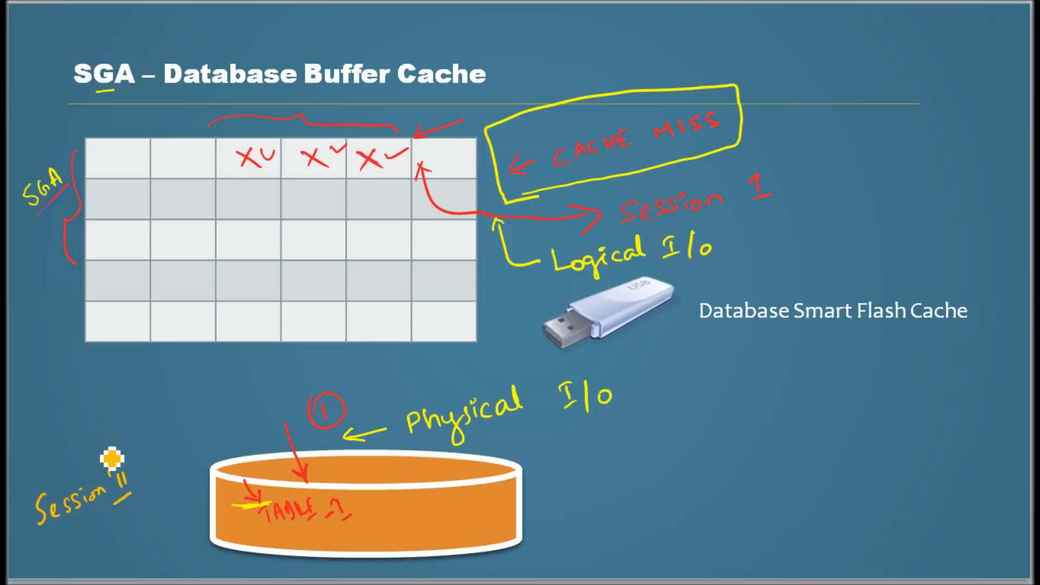
mouse_move(250, 177)
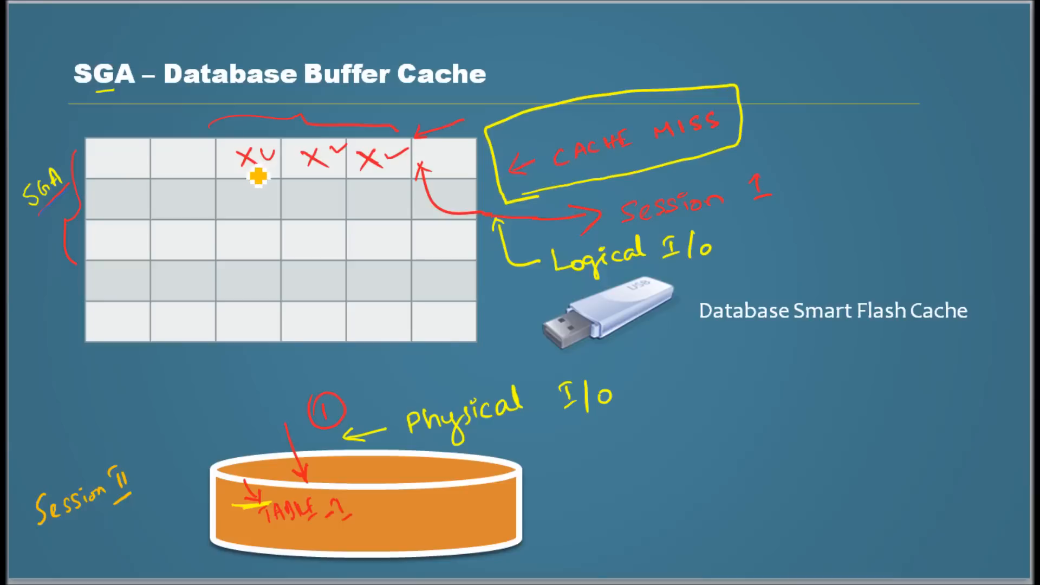
mouse_move(249, 187)
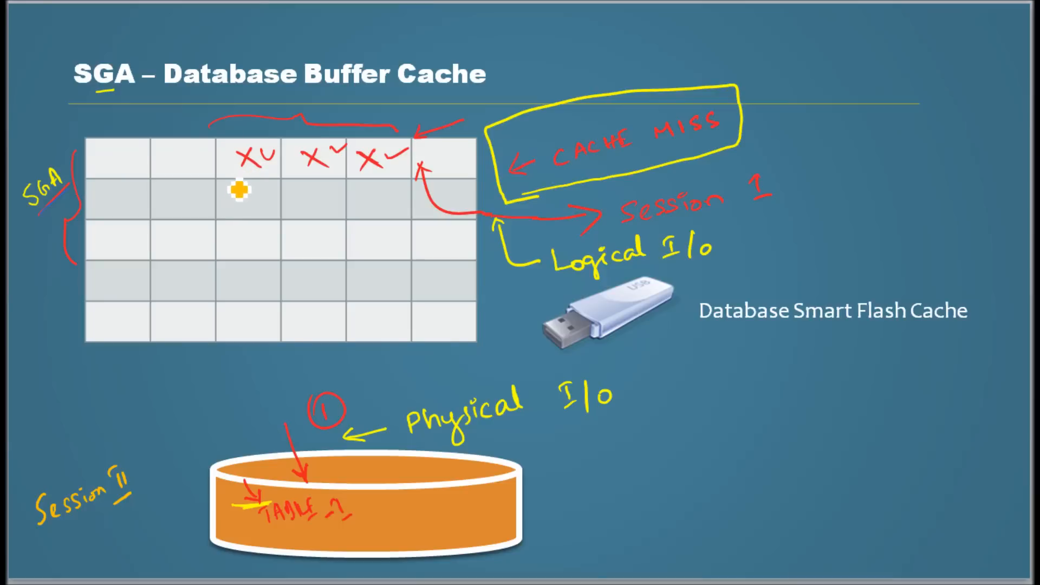
left_click_drag(237, 190, 133, 425)
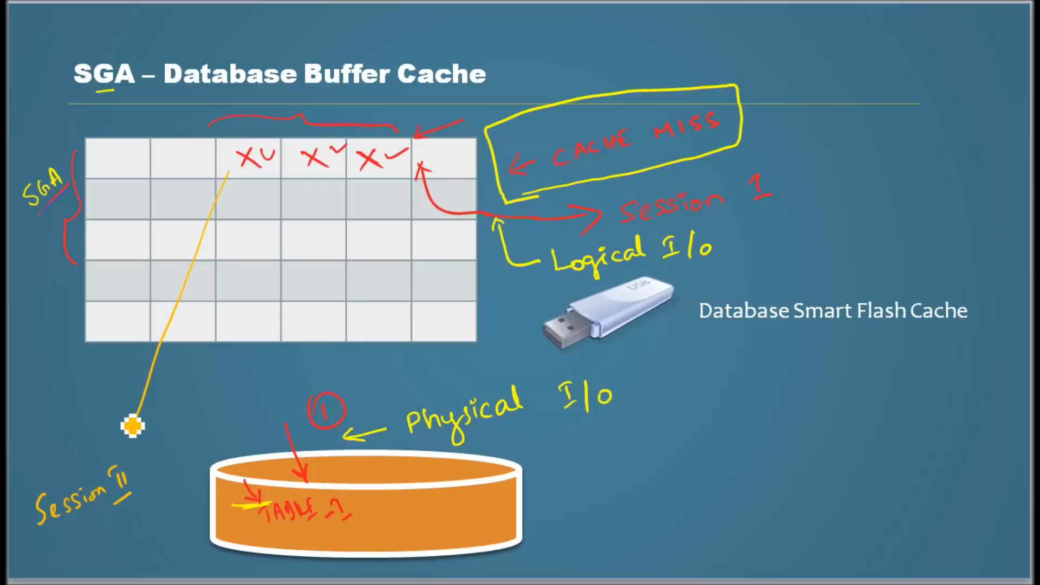
mouse_move(134, 468)
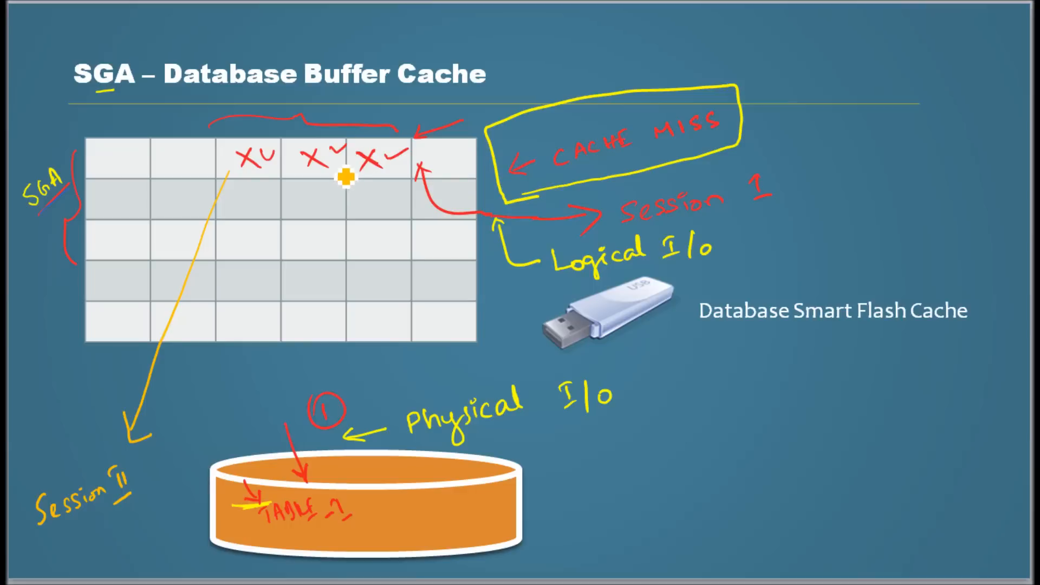
mouse_move(505, 118)
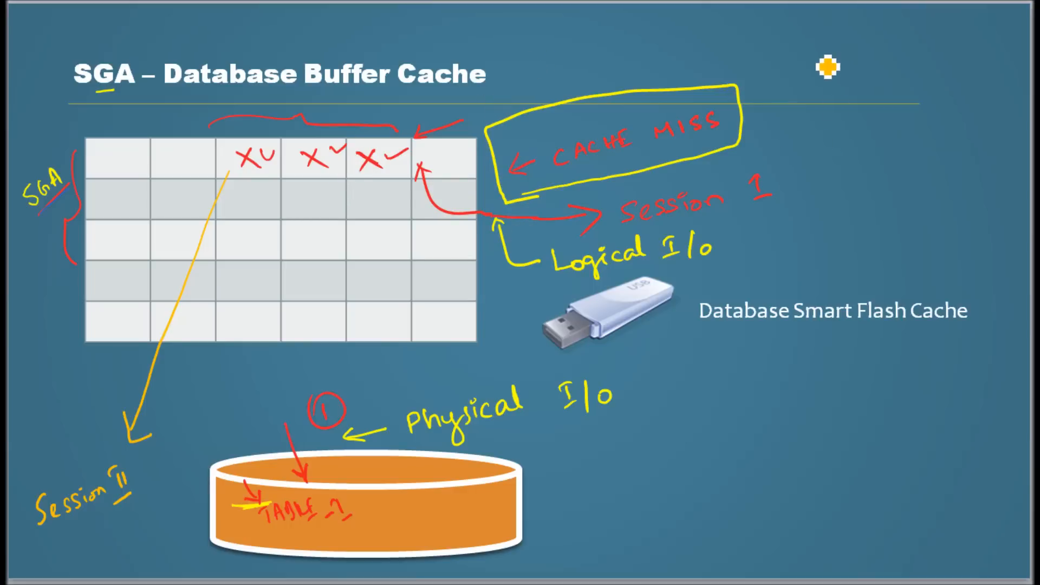
mouse_move(441, 70)
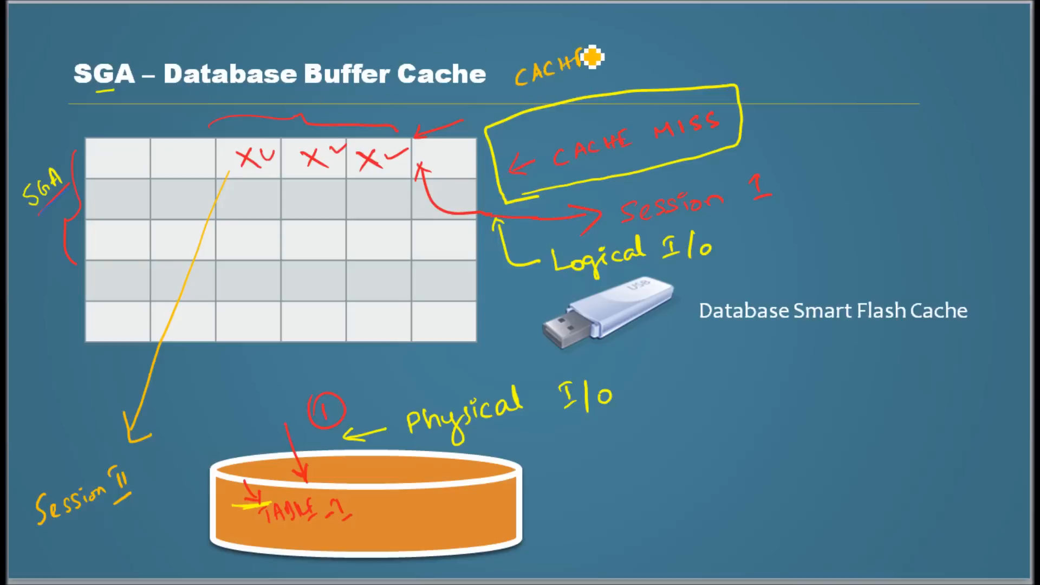
Step: Write 'CACHE HIT' beside the slide title and enclose it in a box
type("HIT")
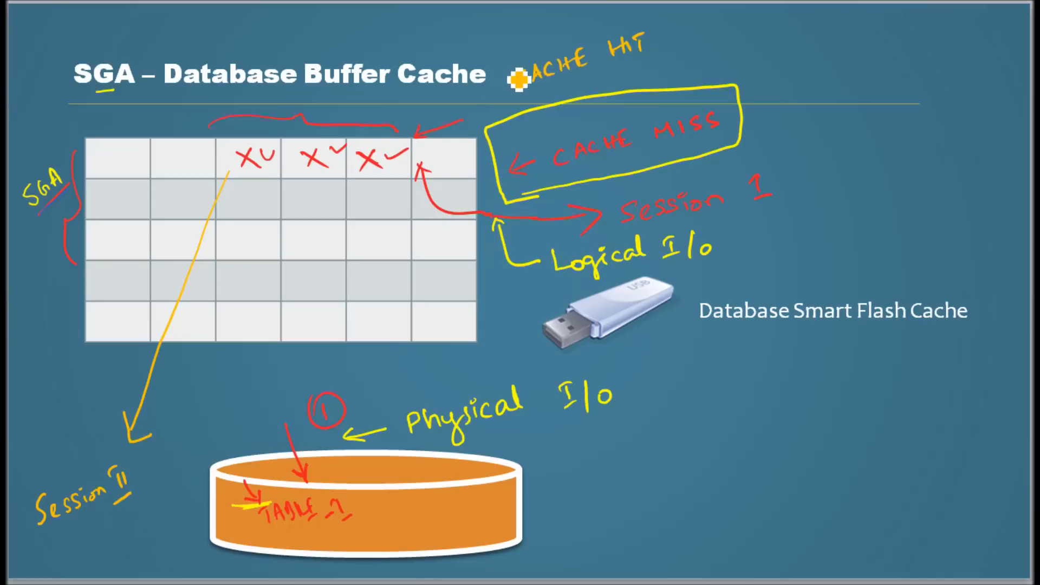
left_click_drag(520, 73, 640, 26)
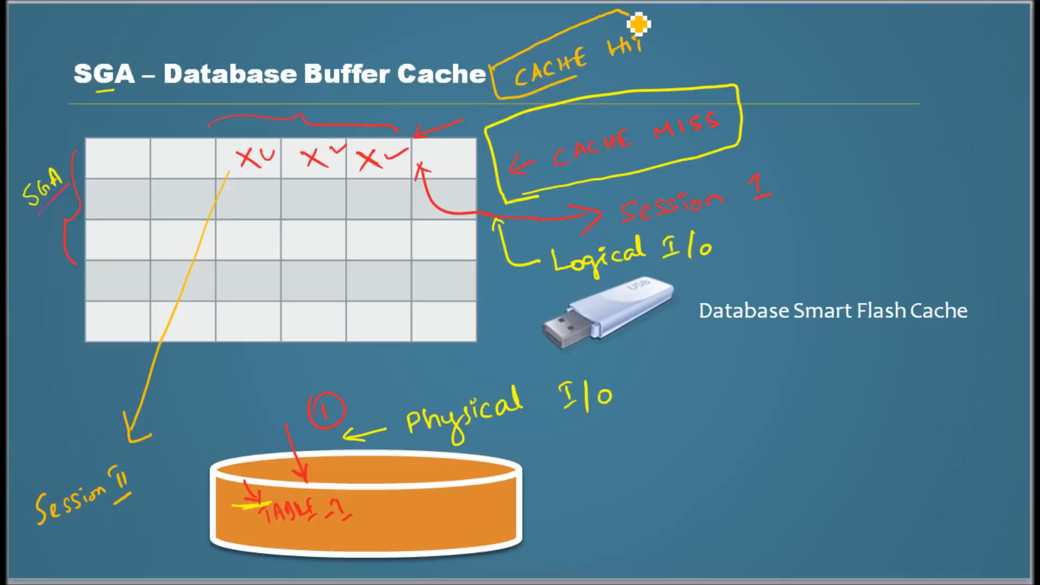
mouse_move(435, 125)
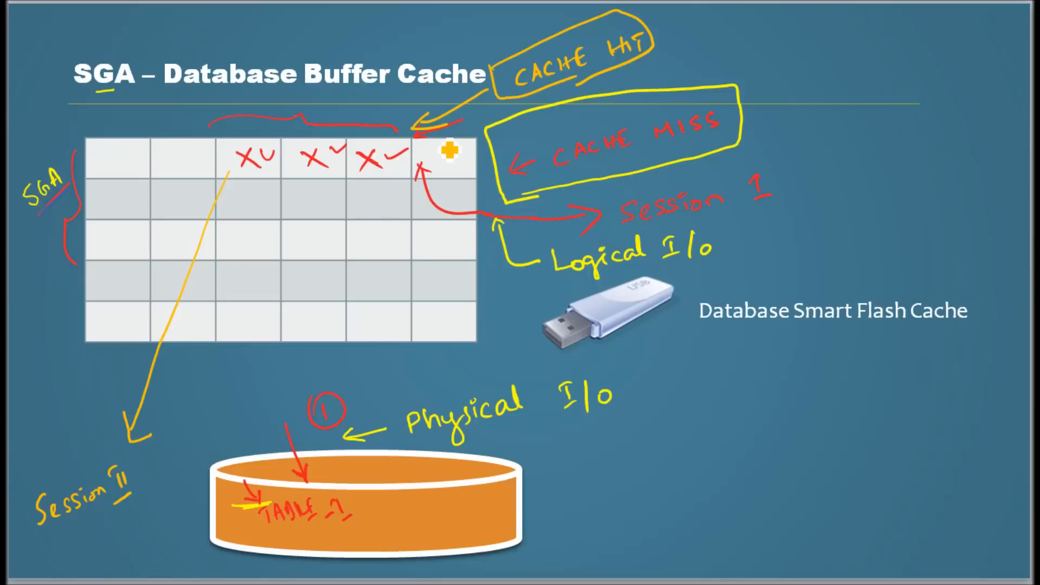
mouse_move(388, 160)
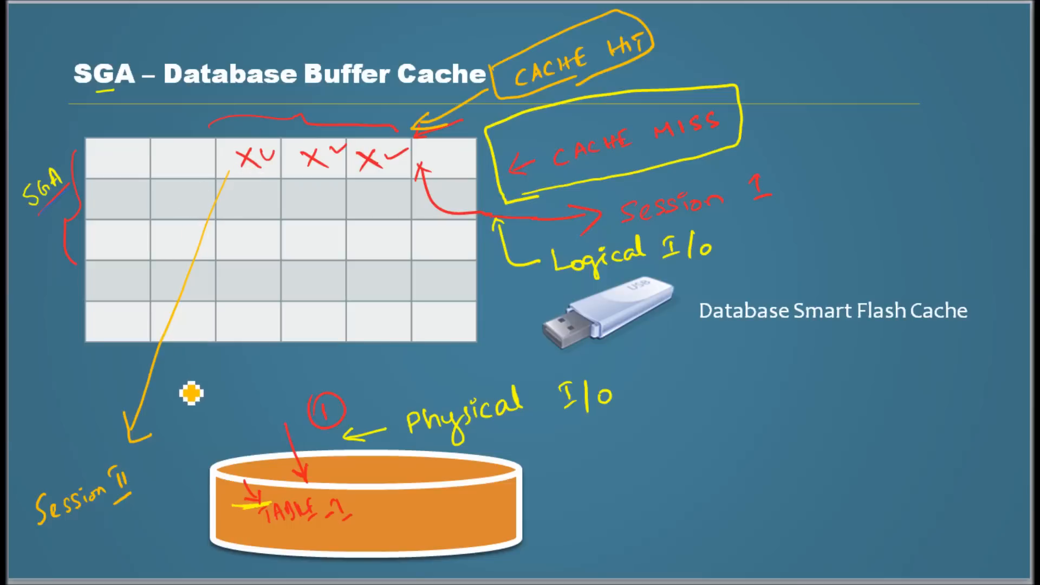
mouse_move(165, 416)
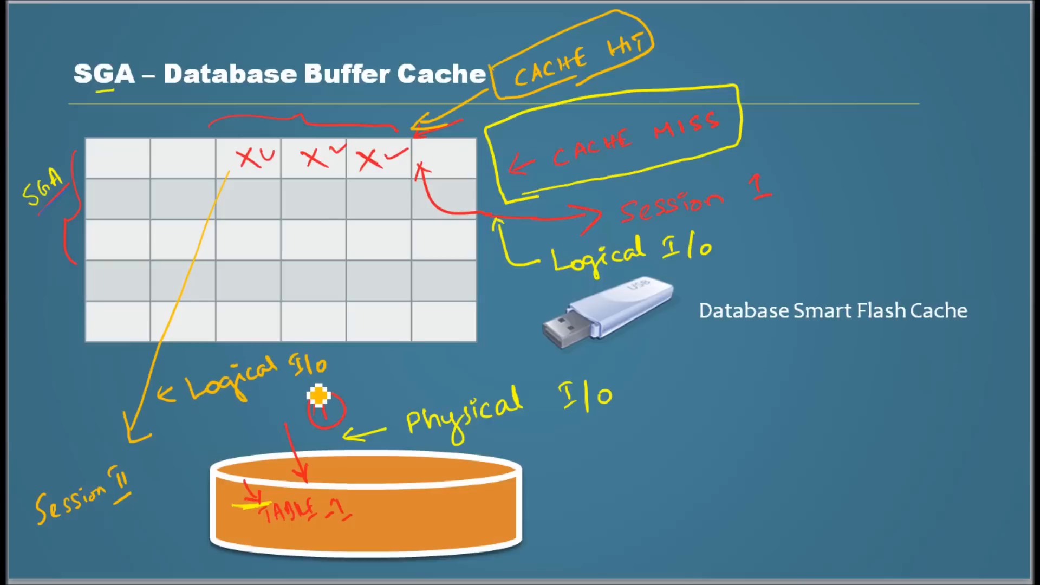
mouse_move(351, 369)
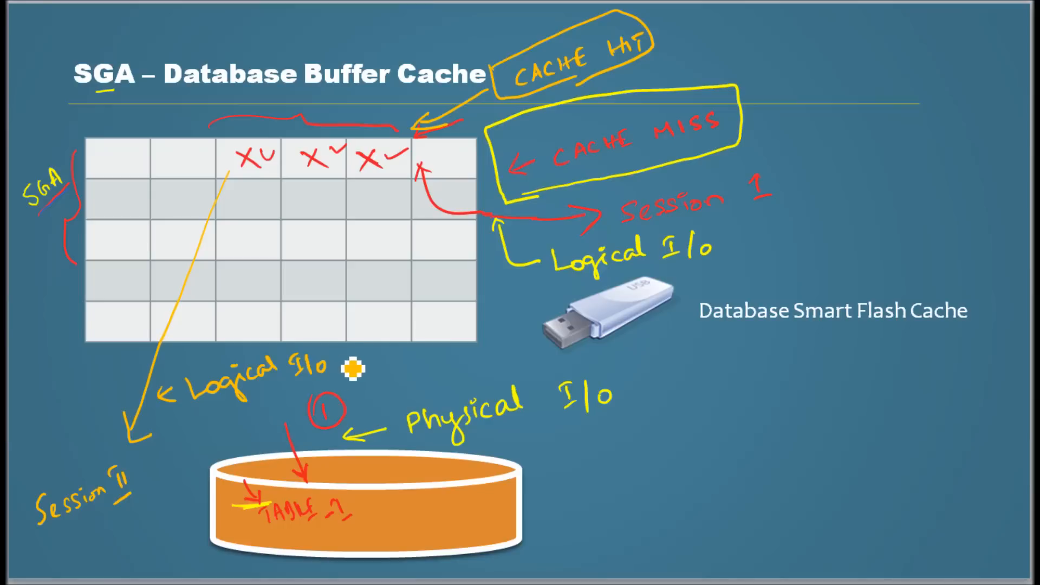
mouse_move(410, 427)
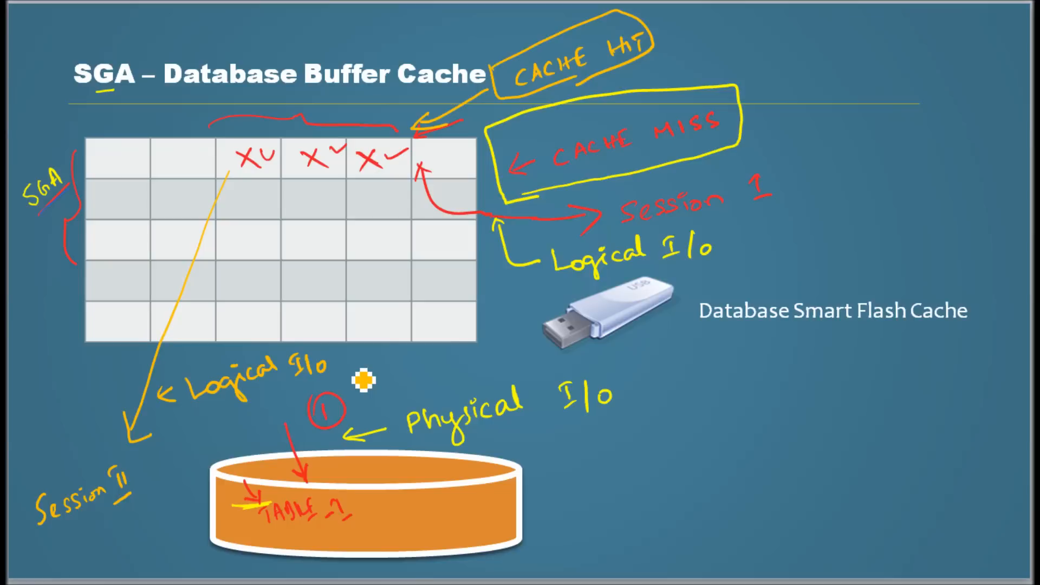
mouse_move(73, 554)
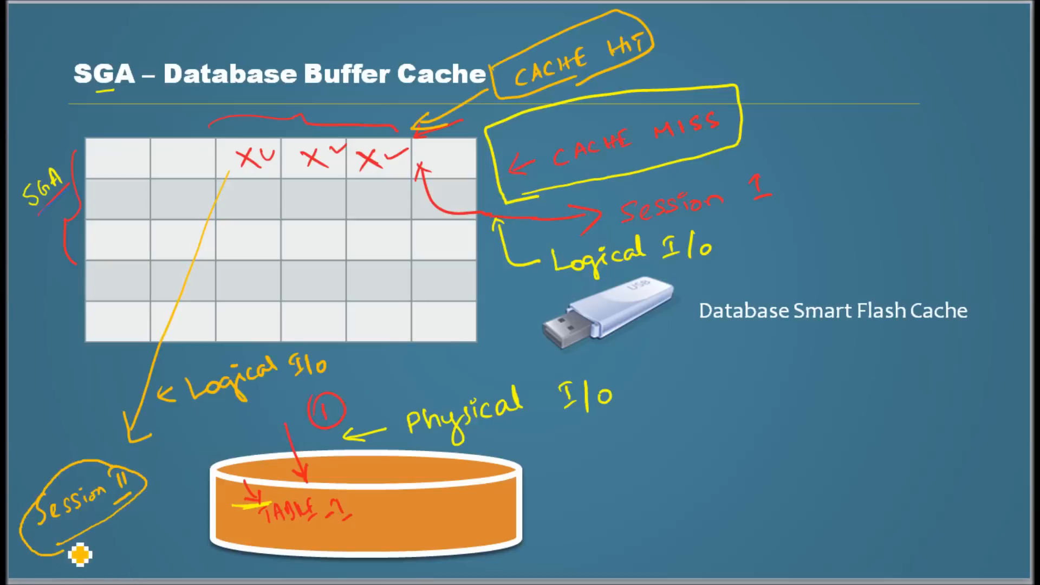
mouse_move(187, 487)
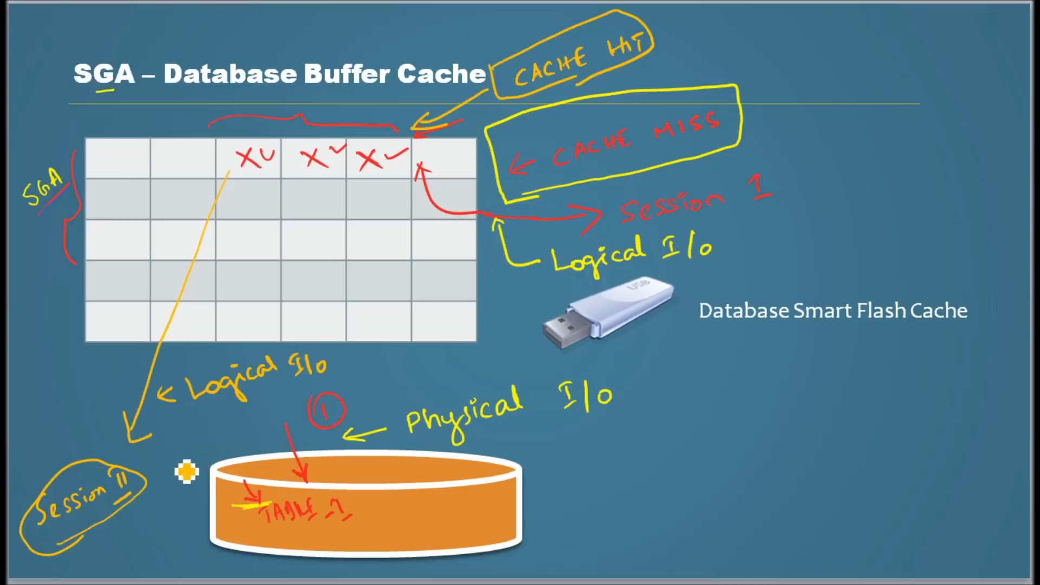
mouse_move(375, 424)
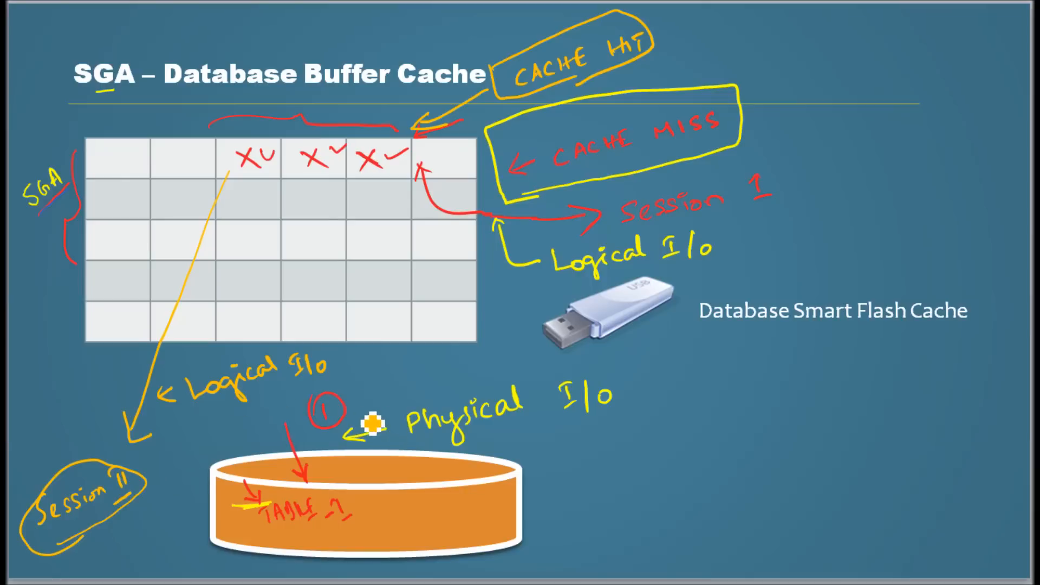
mouse_move(538, 461)
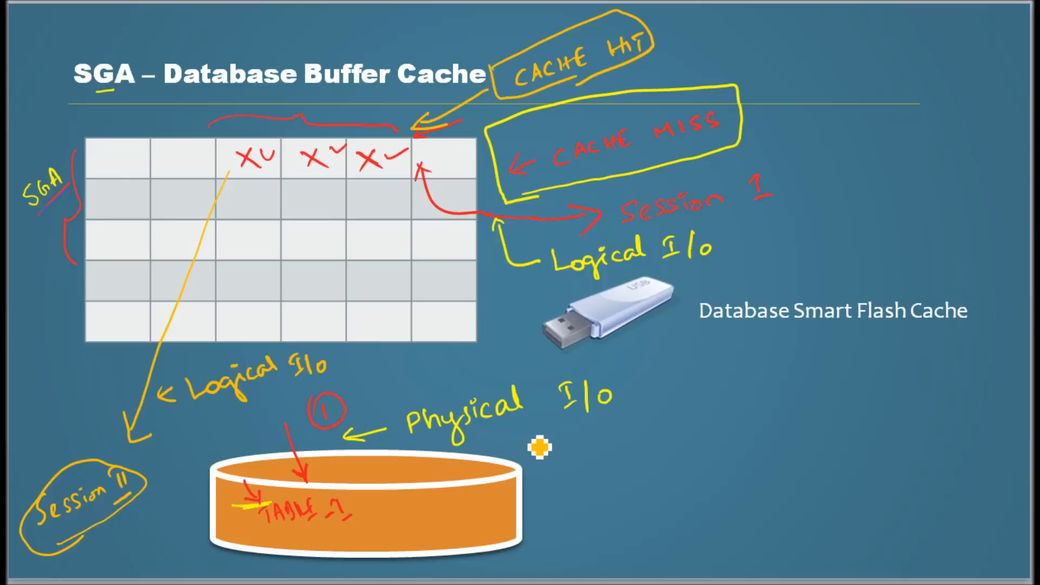
mouse_move(543, 473)
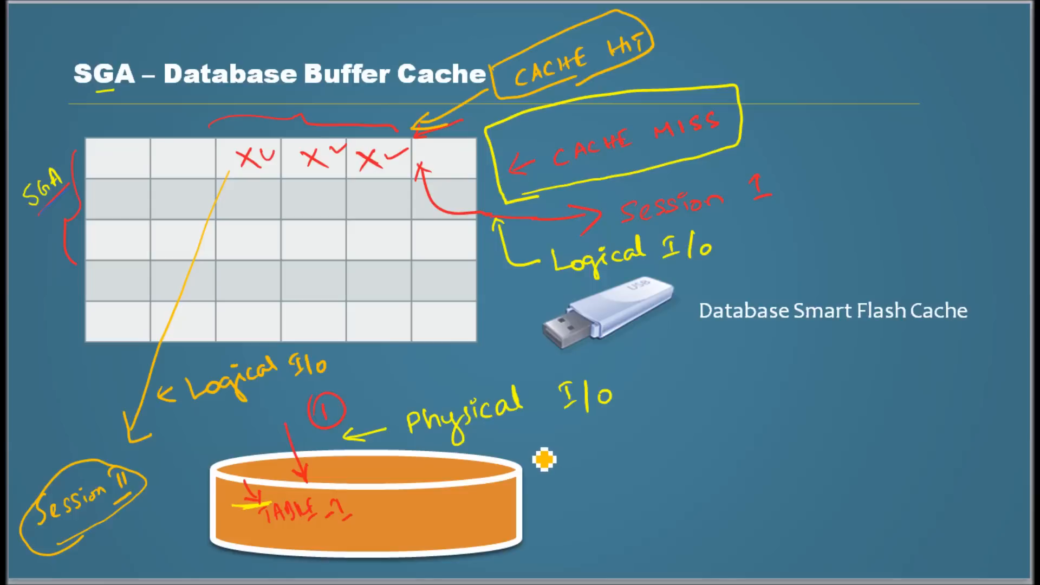
mouse_move(103, 239)
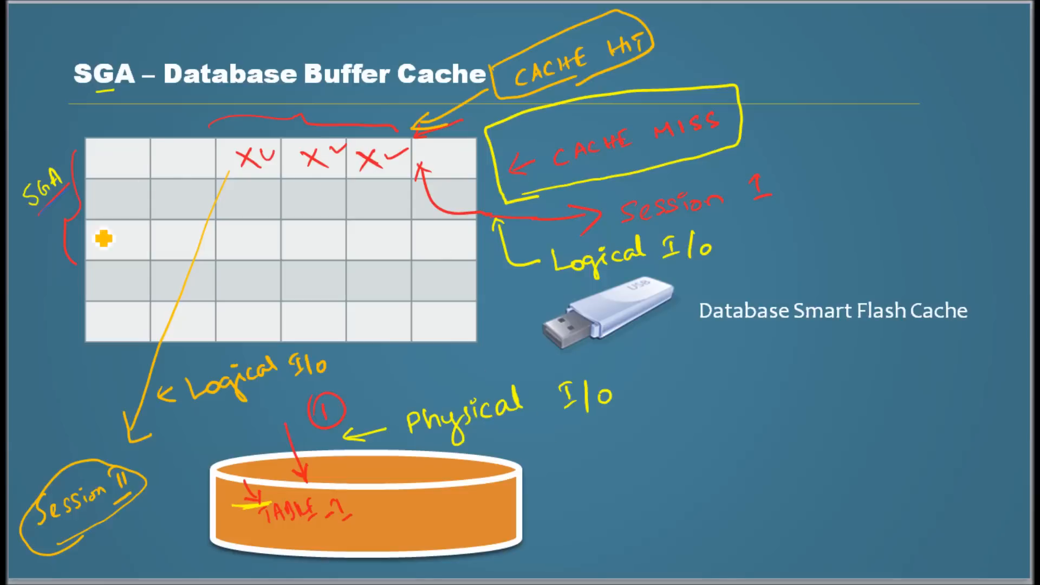
mouse_move(79, 344)
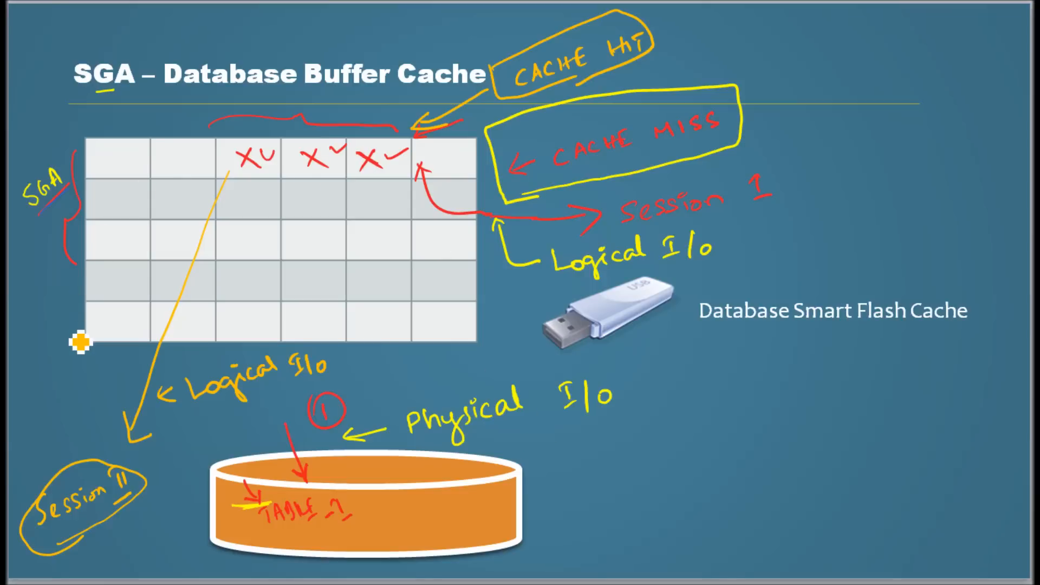
mouse_move(173, 369)
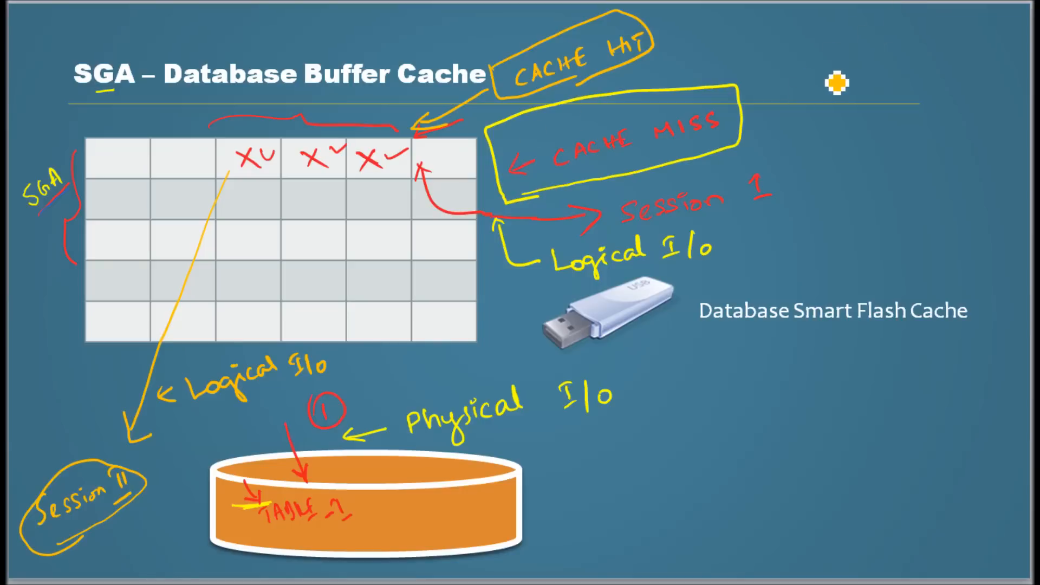
mouse_move(819, 69)
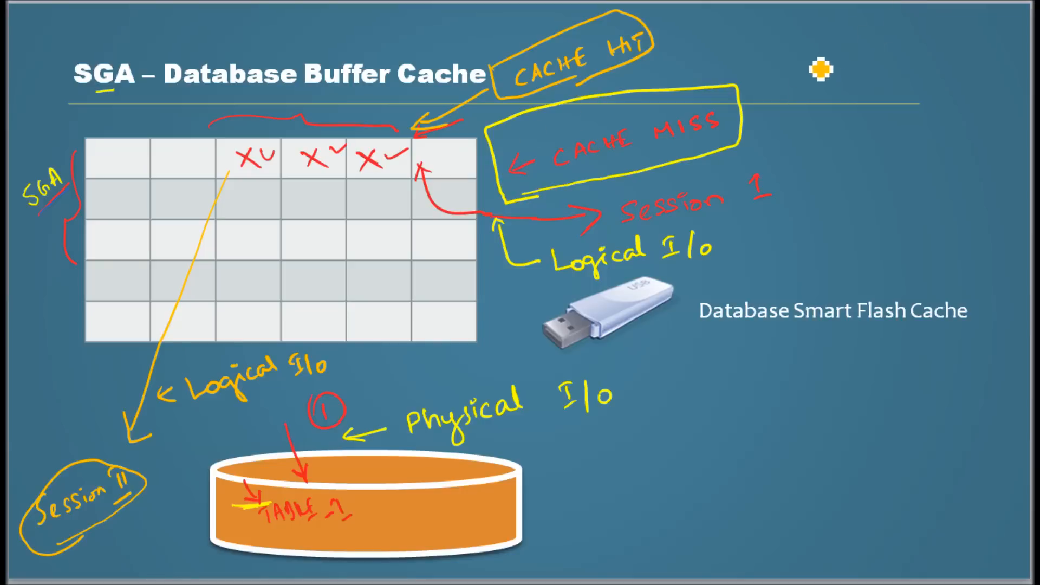
mouse_move(834, 167)
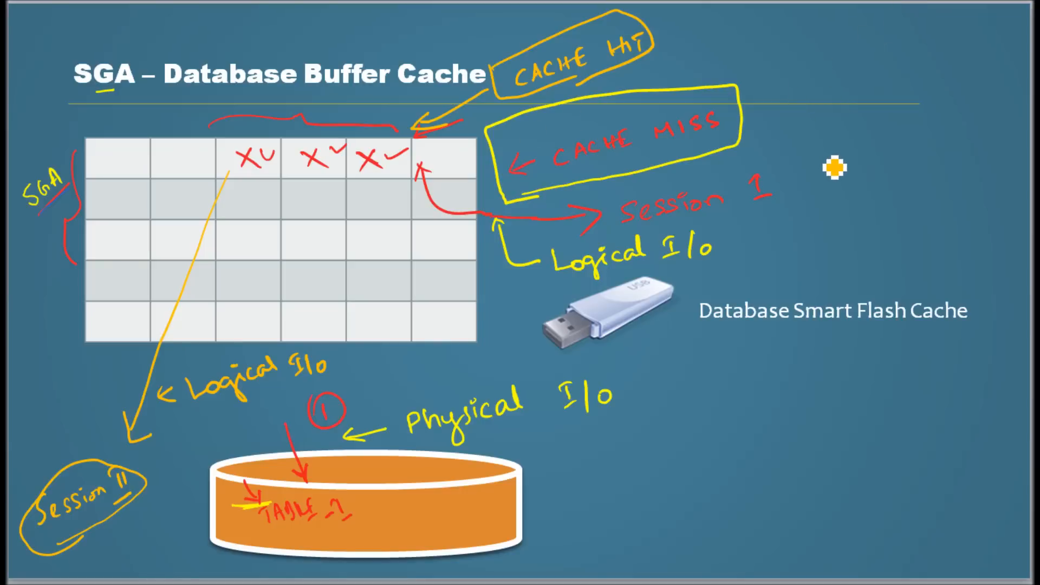
mouse_move(830, 112)
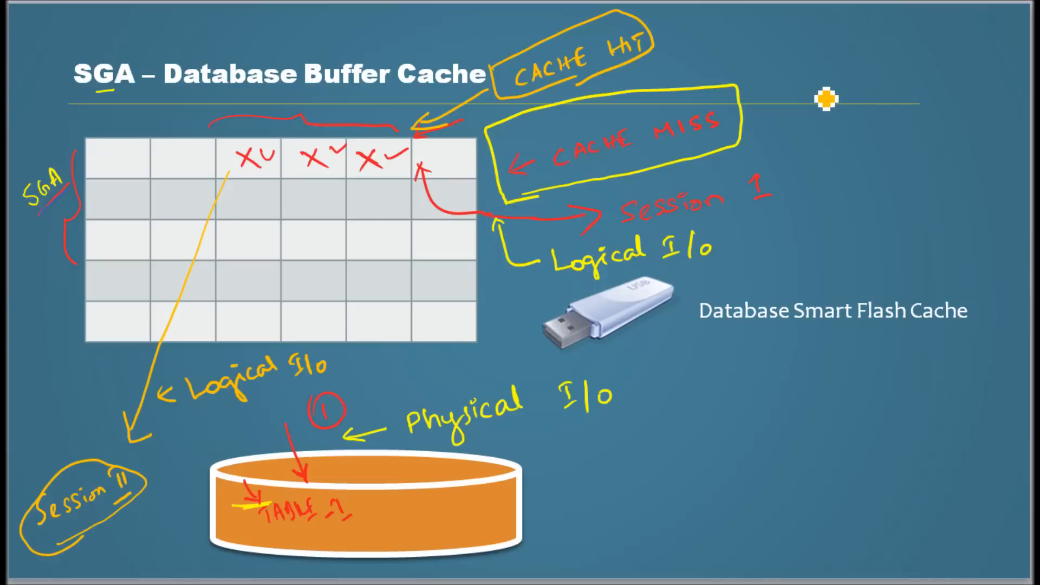
mouse_move(817, 108)
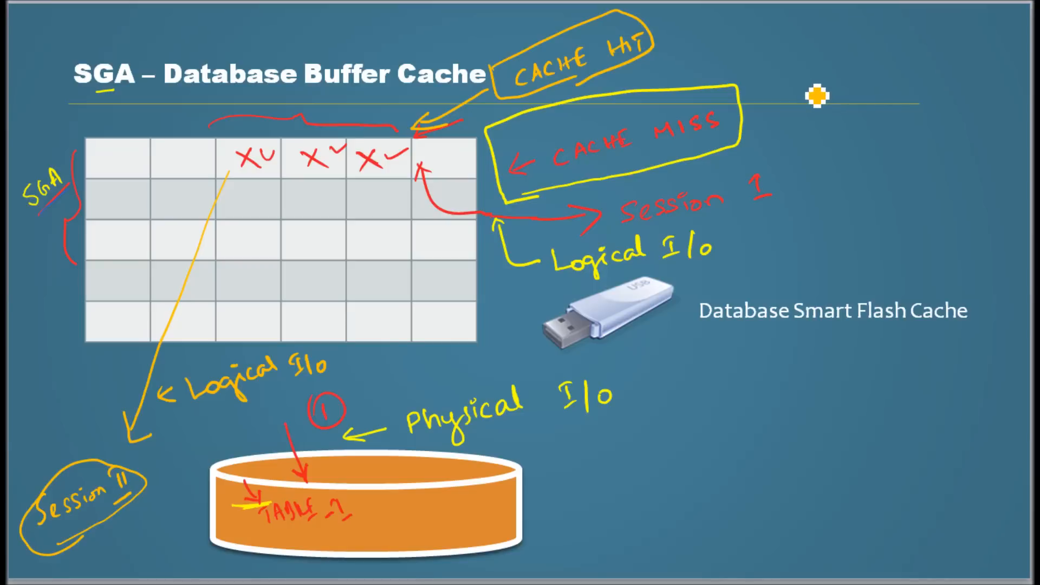